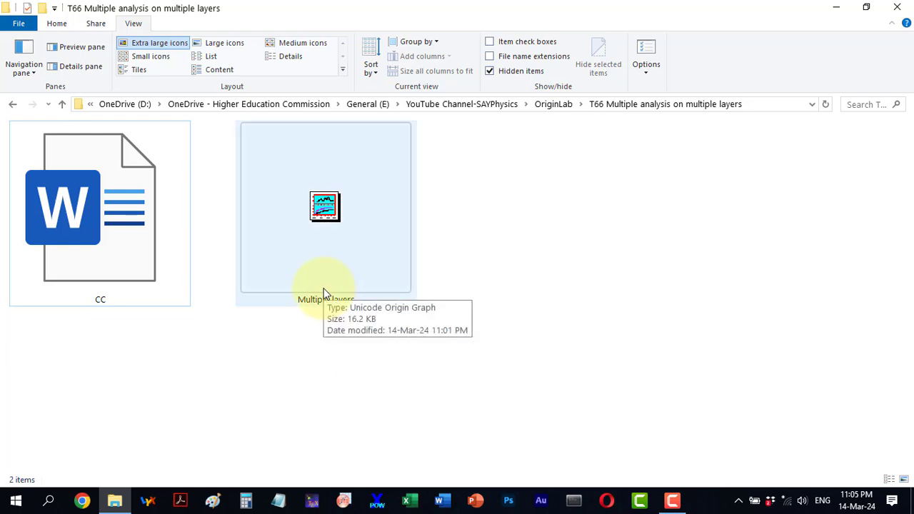
pyautogui.moveTo(324, 207)
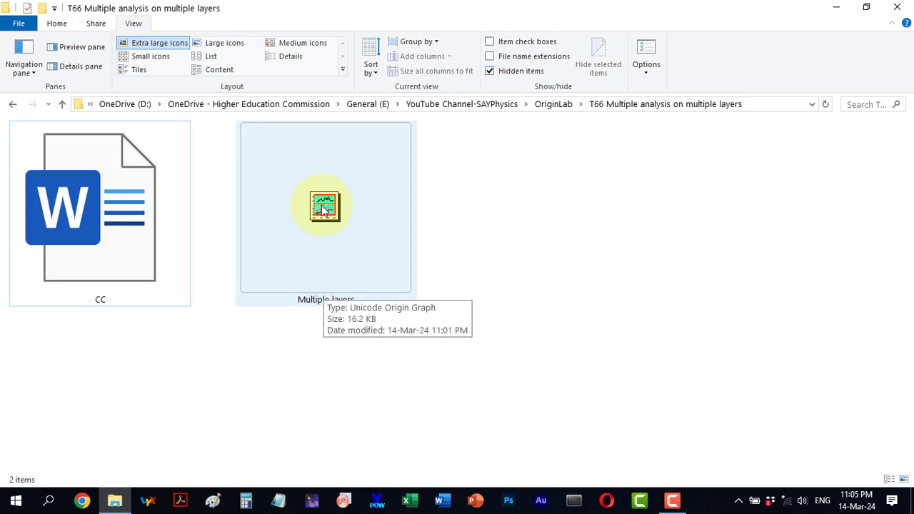
# Open the 'Multiple layers' Origin graph file from File Explorer into OriginPro
pyautogui.click(325, 207)
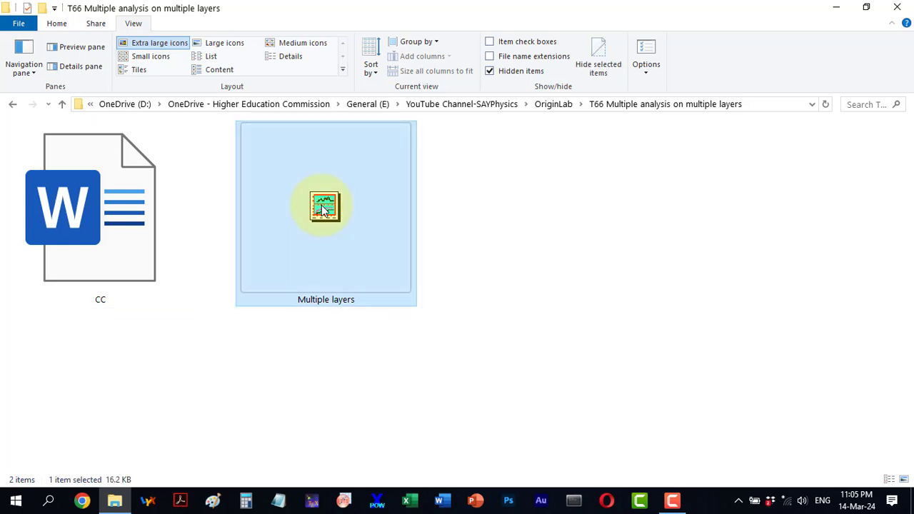
pyautogui.doubleClick(325, 206)
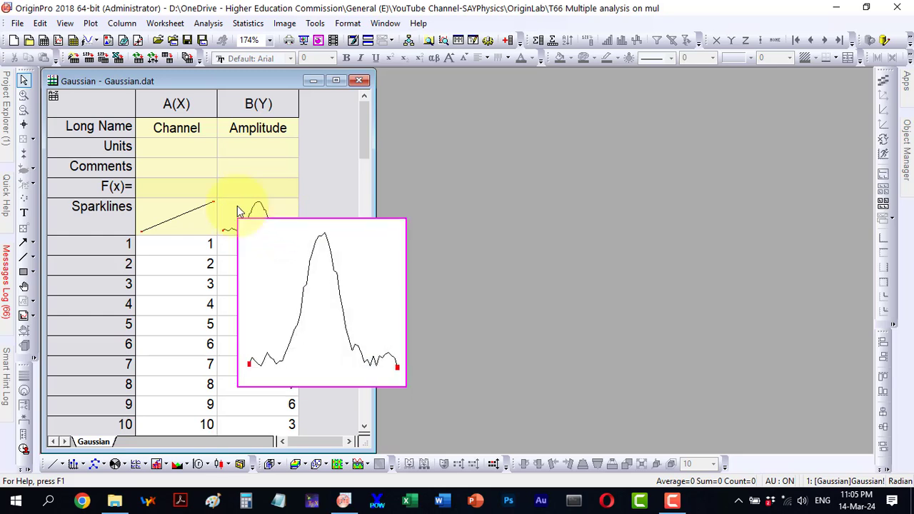
pyautogui.moveTo(258, 214)
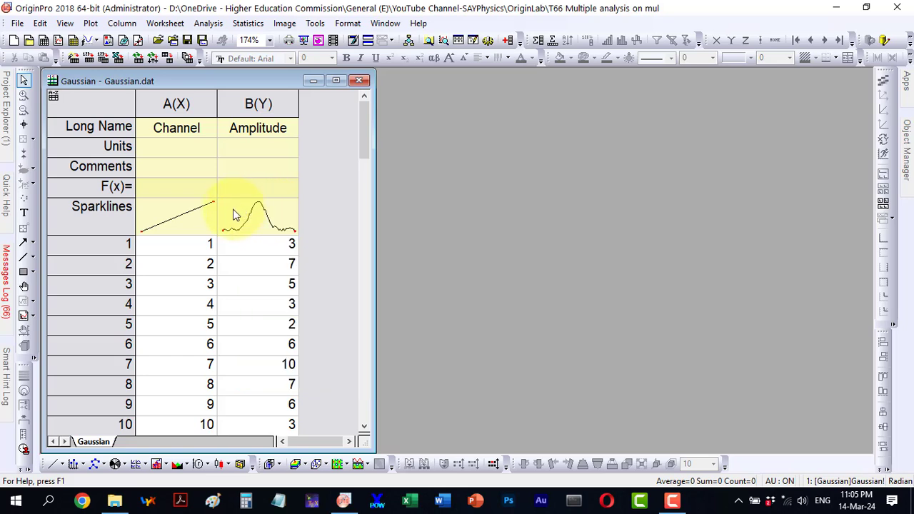
pyautogui.moveTo(257, 223)
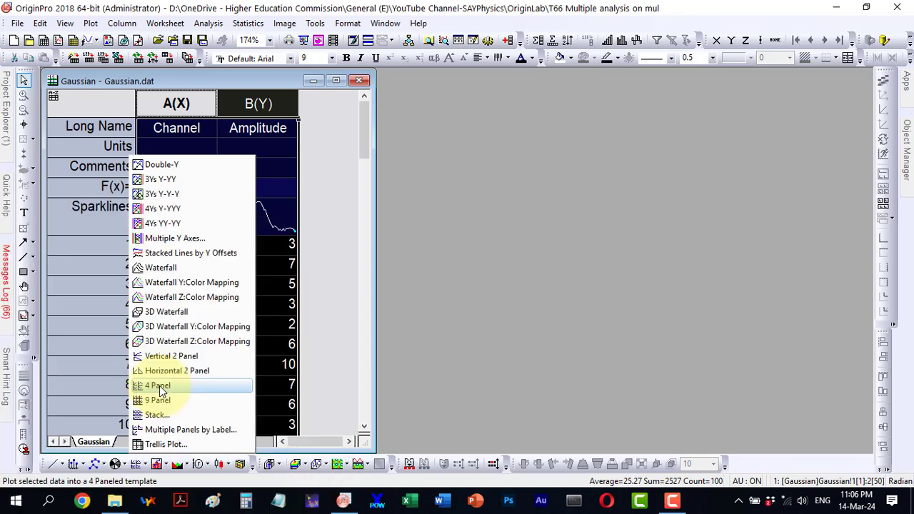
# Create a 4 Panel graph from the Gaussian columns, enlarge Graph1 and select the top-left panel
pyautogui.click(157, 386)
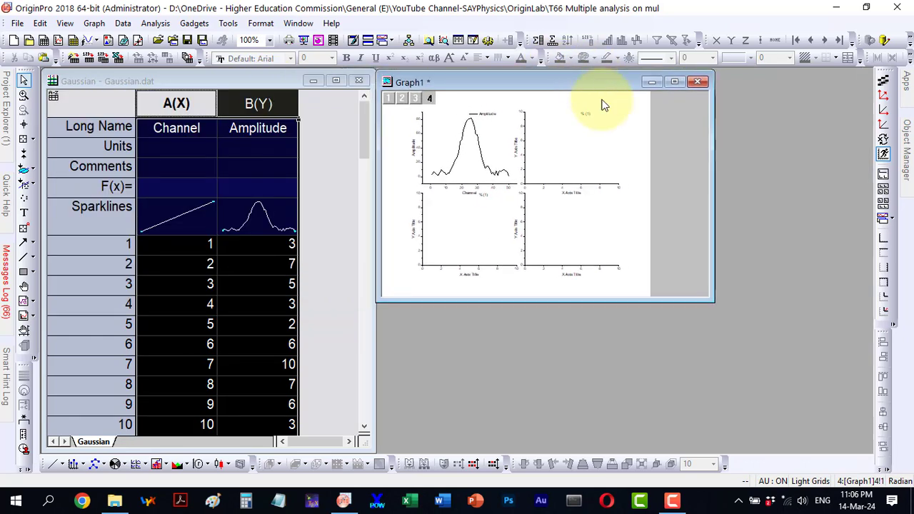
pyautogui.moveTo(711, 299)
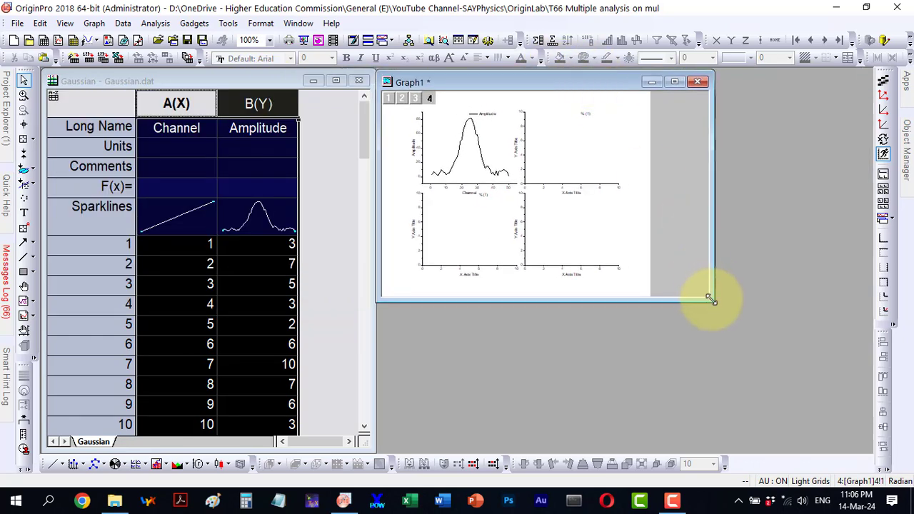
pyautogui.moveTo(711, 299); pyautogui.dragTo(856, 451)
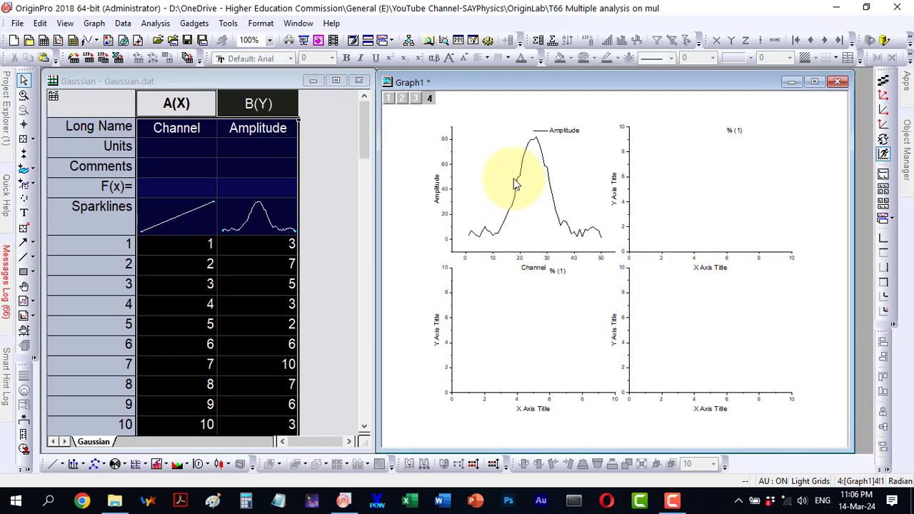
pyautogui.click(513, 183)
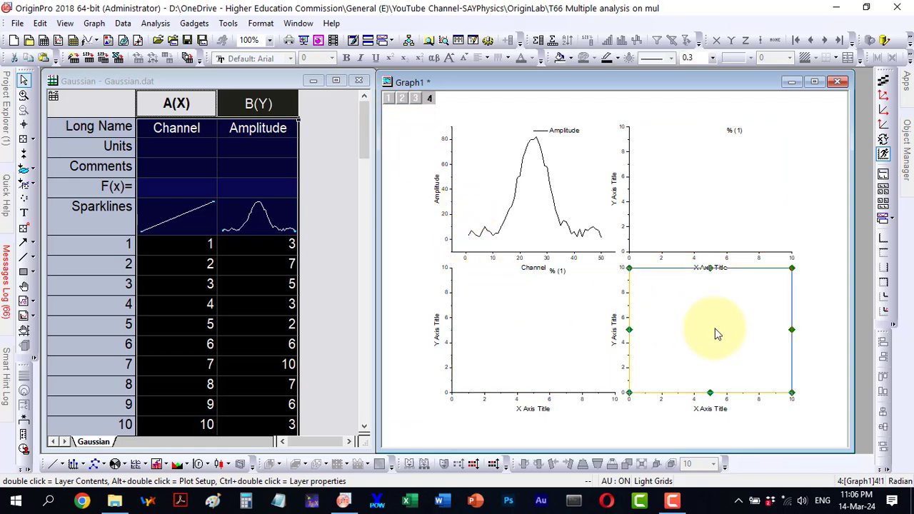
pyautogui.click(534, 191)
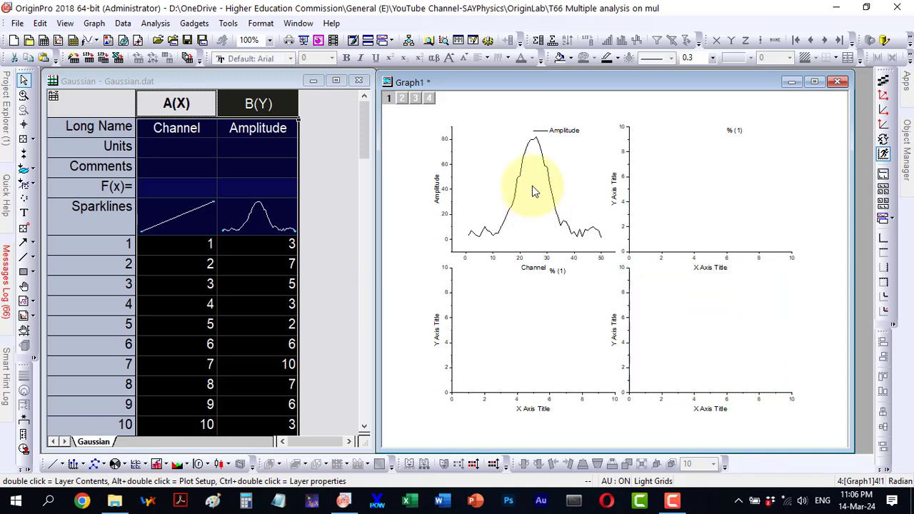
pyautogui.click(531, 188)
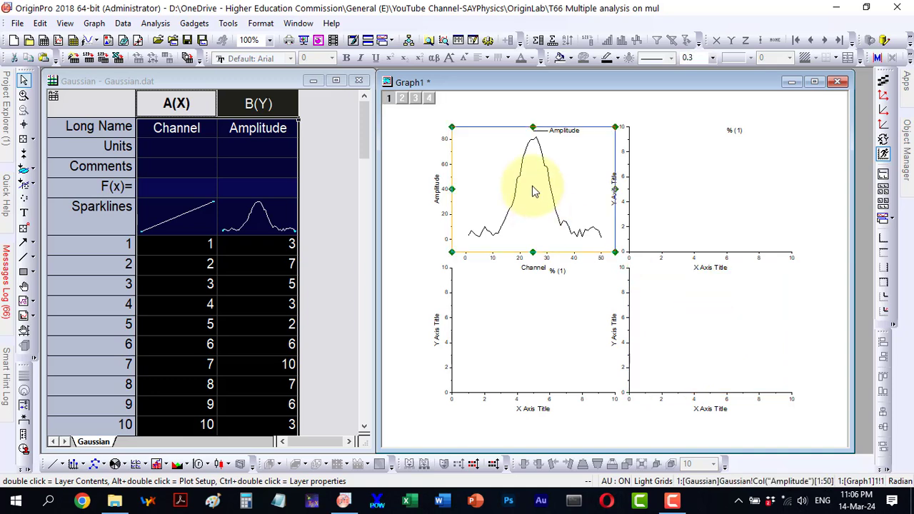
pyautogui.moveTo(246, 178)
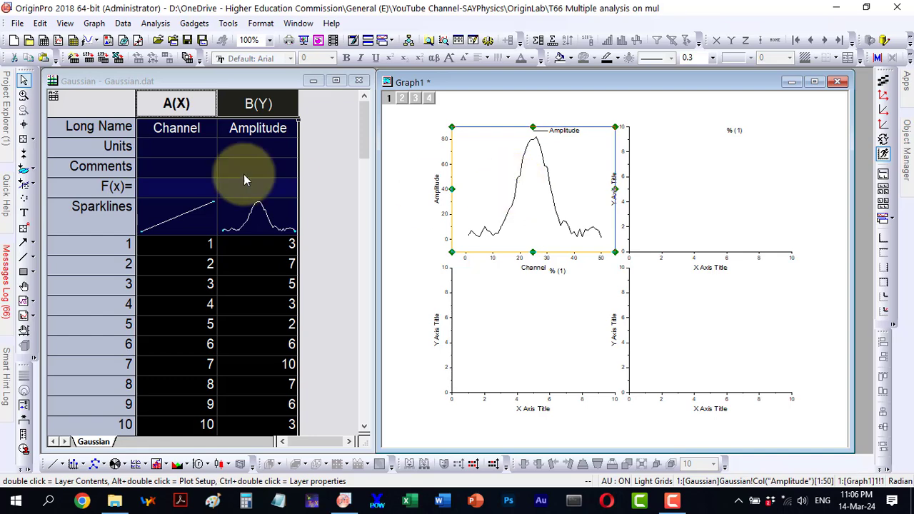
pyautogui.moveTo(628, 229)
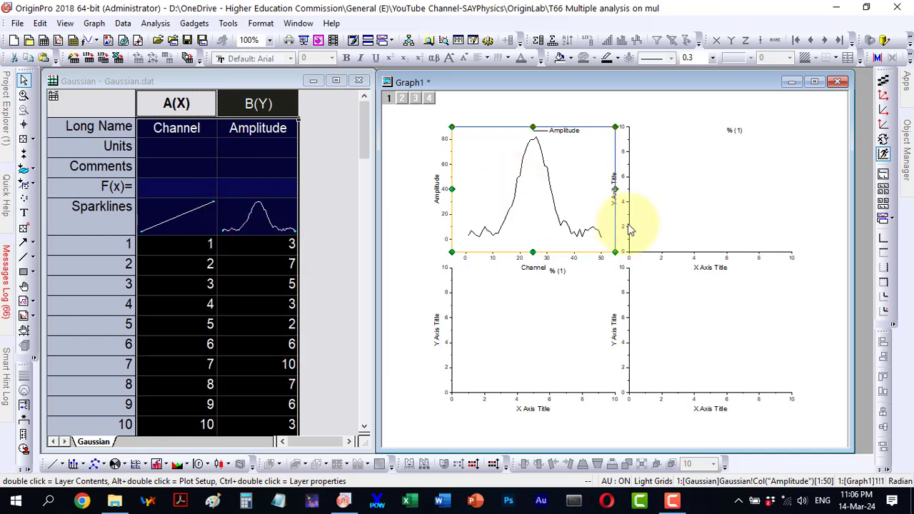
pyautogui.moveTo(706, 200)
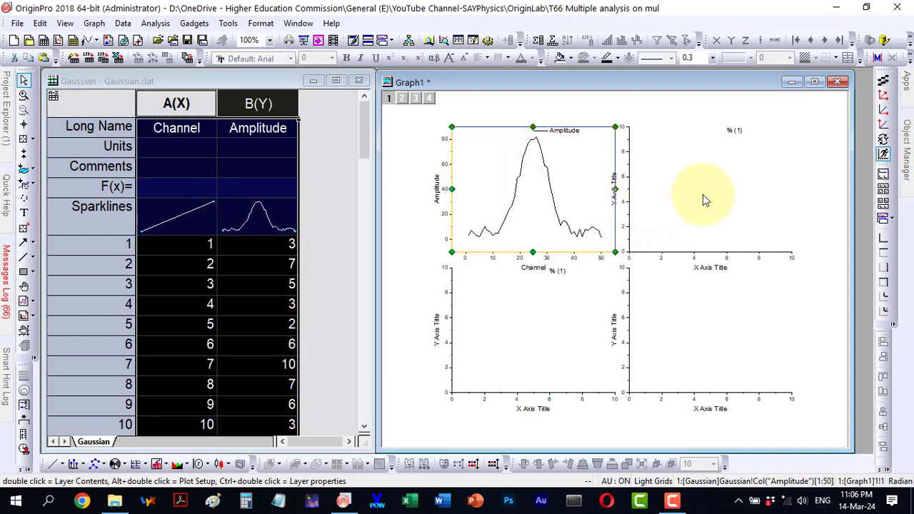
# Add the Amplitude curve to the three empty layers, accepting axis rescaling each time
pyautogui.click(708, 188)
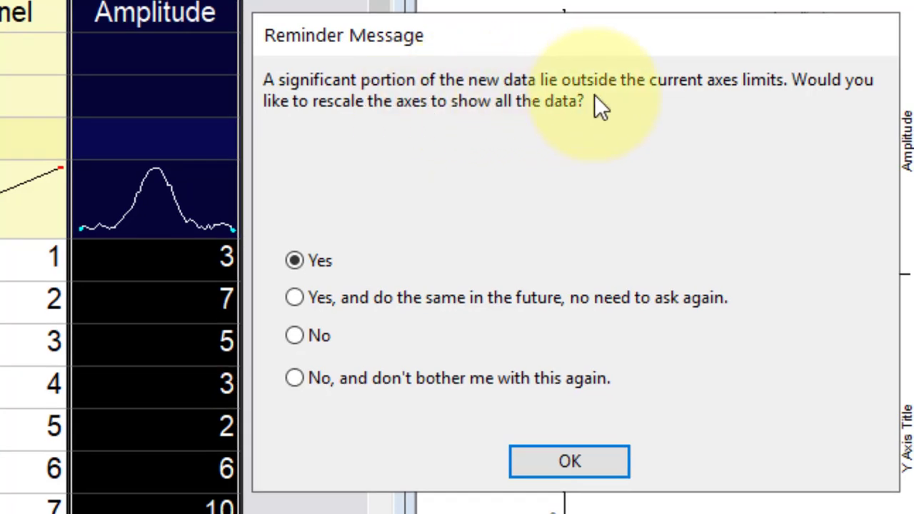
pyautogui.moveTo(774, 111)
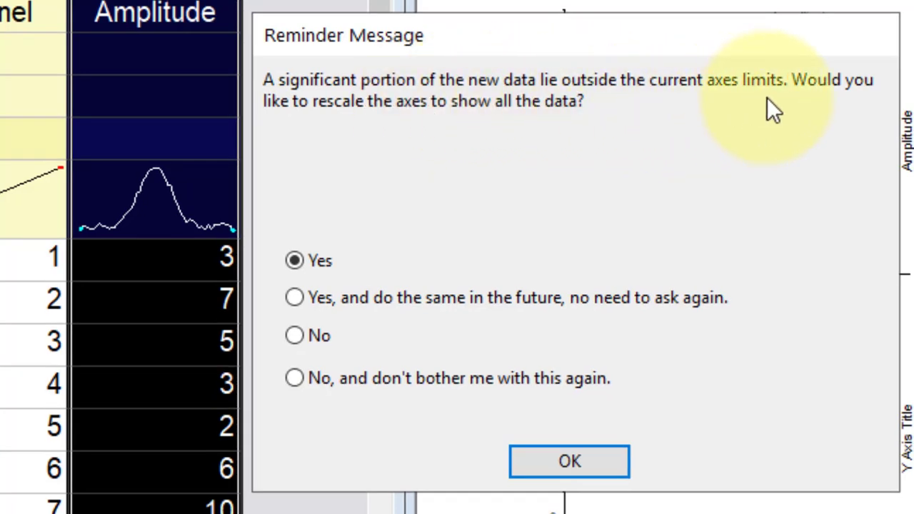
pyautogui.moveTo(497, 185)
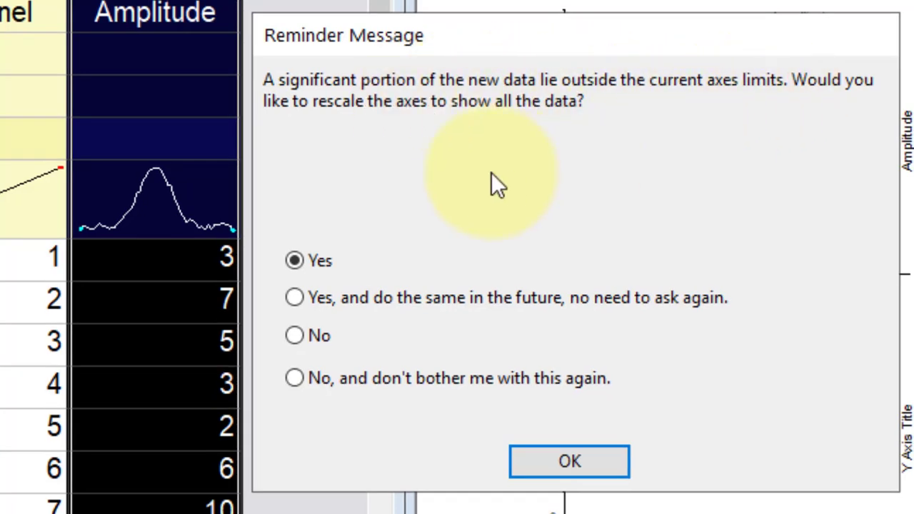
pyautogui.moveTo(511, 121)
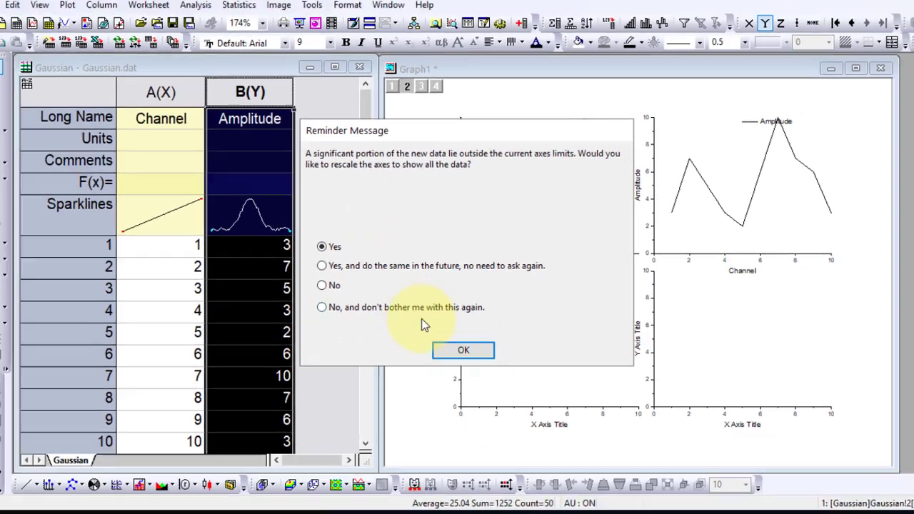
pyautogui.click(463, 350)
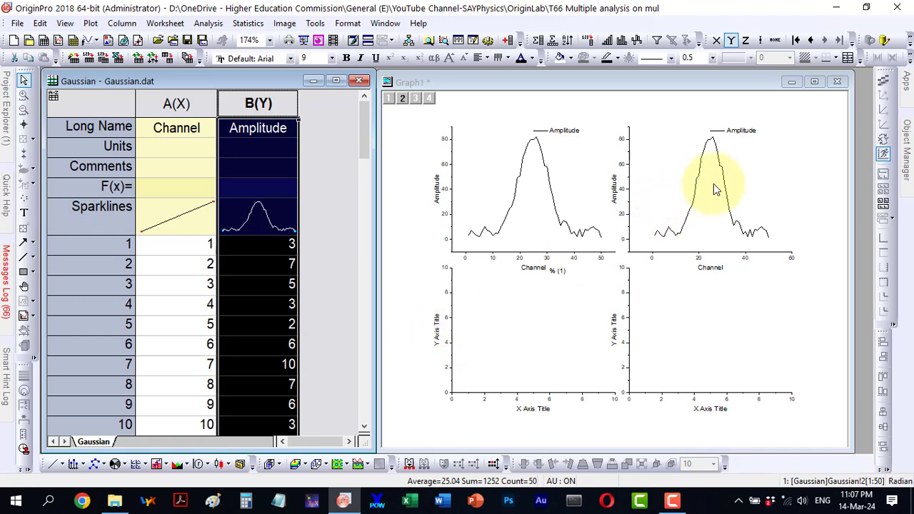
pyautogui.moveTo(544, 184)
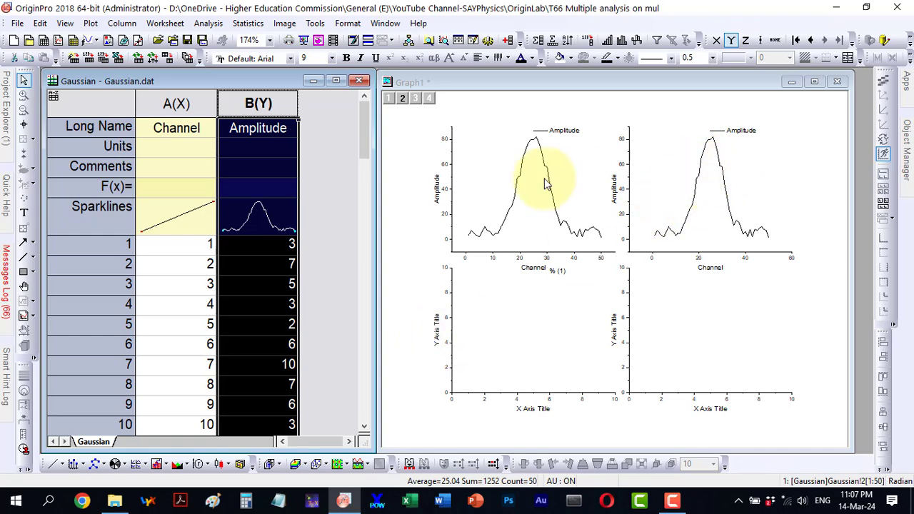
pyautogui.moveTo(719, 175)
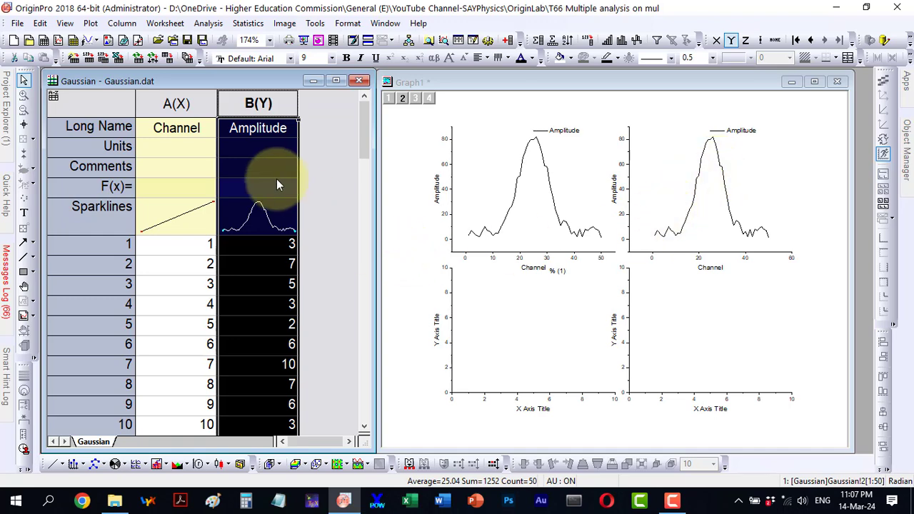
pyautogui.moveTo(228, 221)
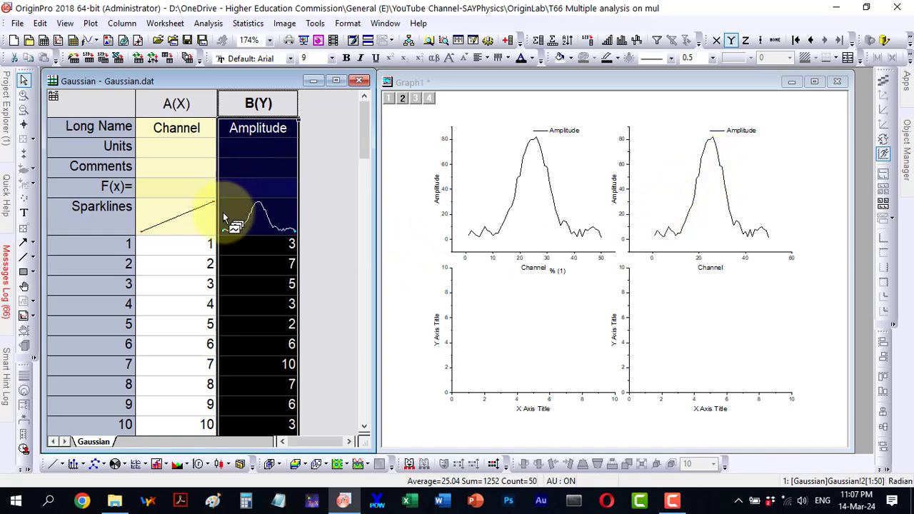
pyautogui.moveTo(236, 214)
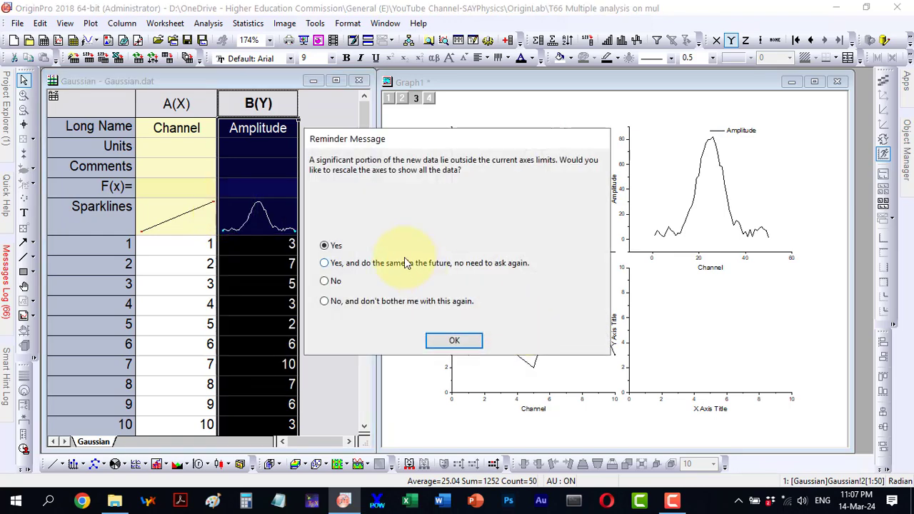
pyautogui.moveTo(454, 340)
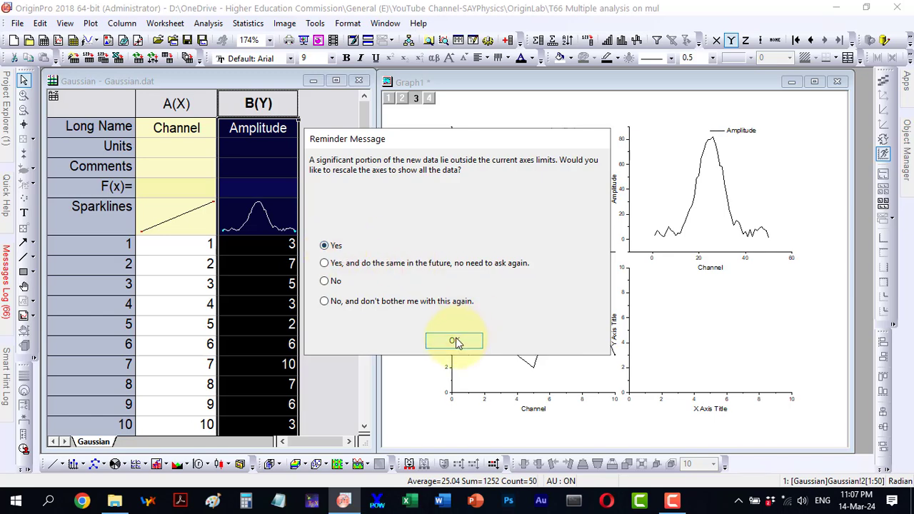
pyautogui.click(454, 340)
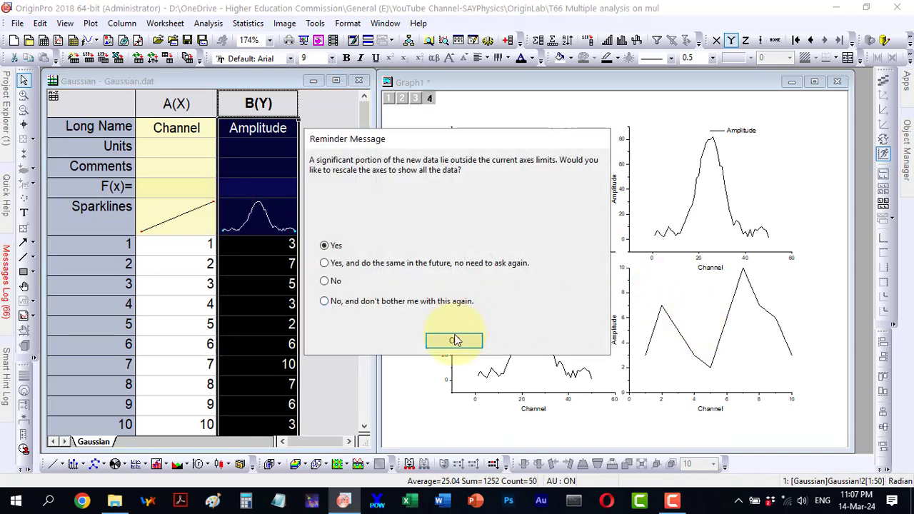
pyautogui.click(454, 340)
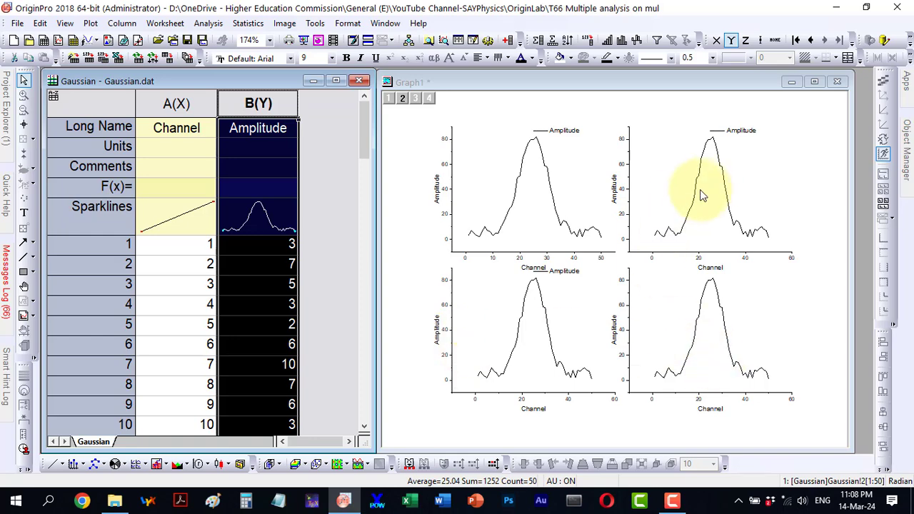
pyautogui.moveTo(593, 231)
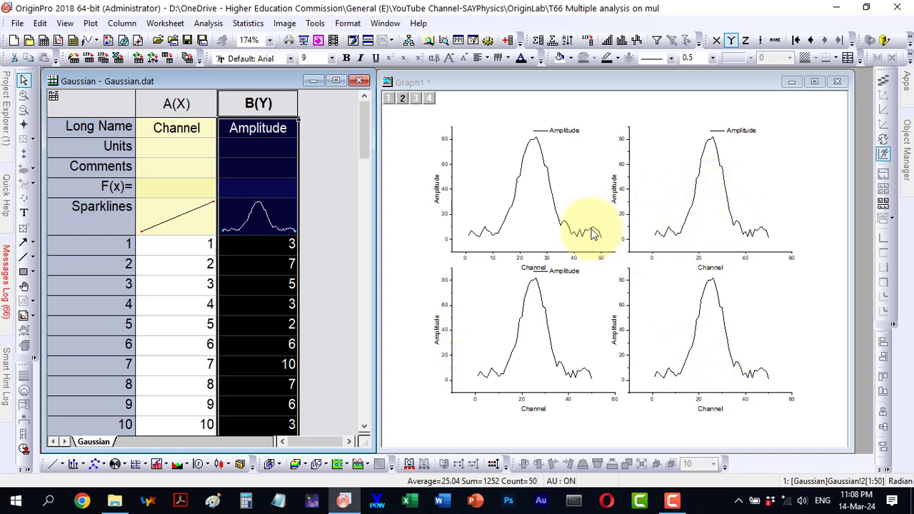
# Change the top-left panel's curve to scatter points and head to the Analysis menu
pyautogui.click(710, 330)
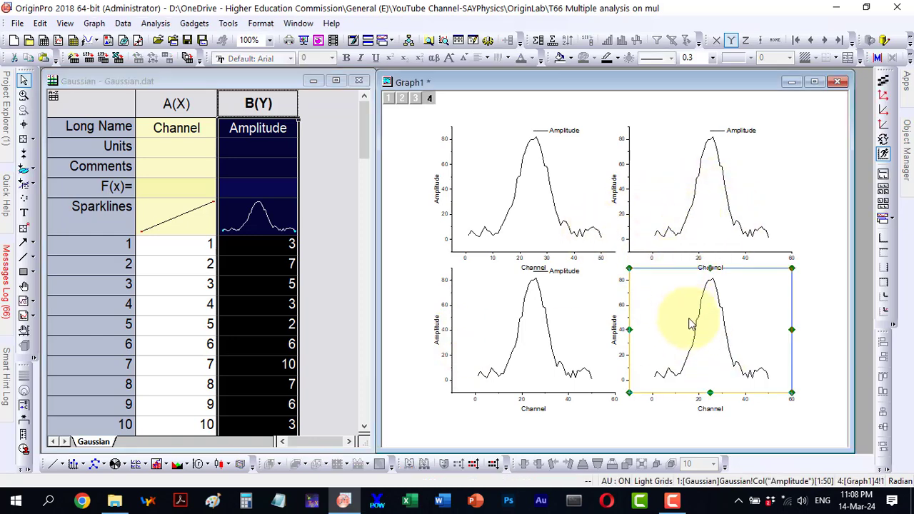
pyautogui.moveTo(686, 331)
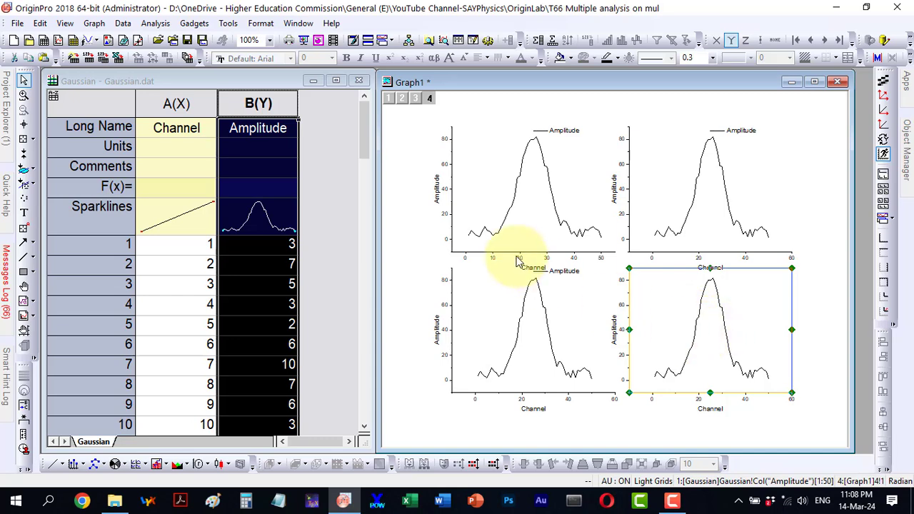
pyautogui.moveTo(526, 189)
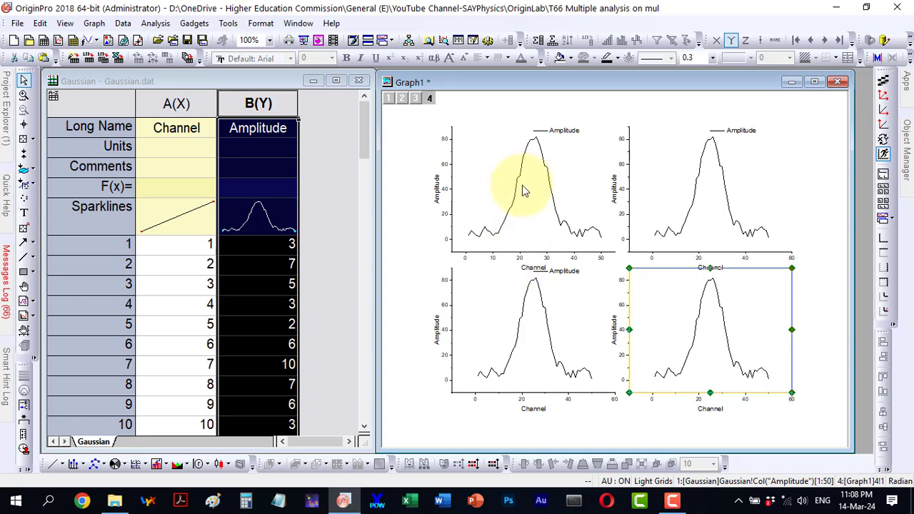
pyautogui.moveTo(517, 188)
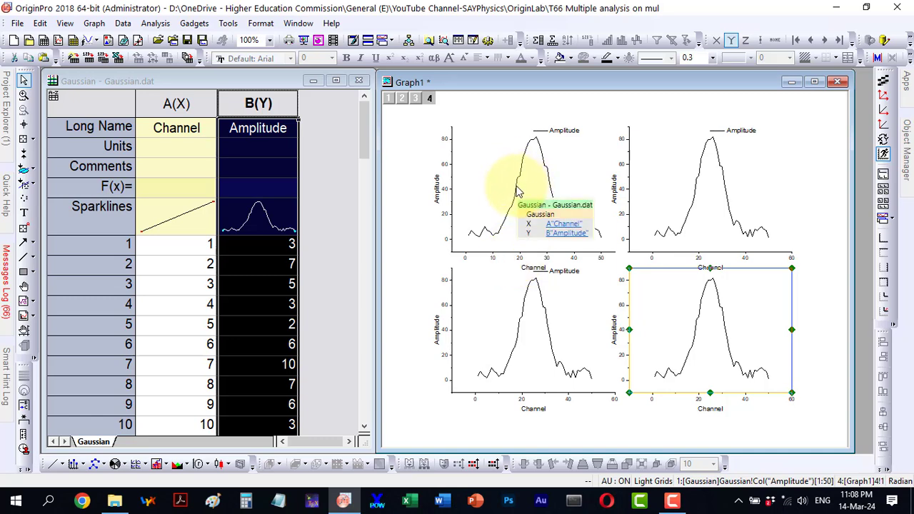
pyautogui.click(514, 186)
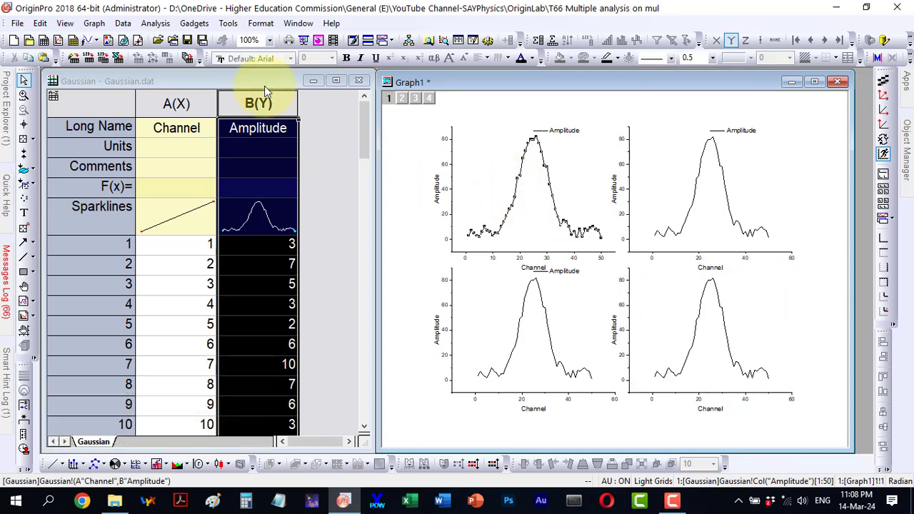
pyautogui.click(154, 23)
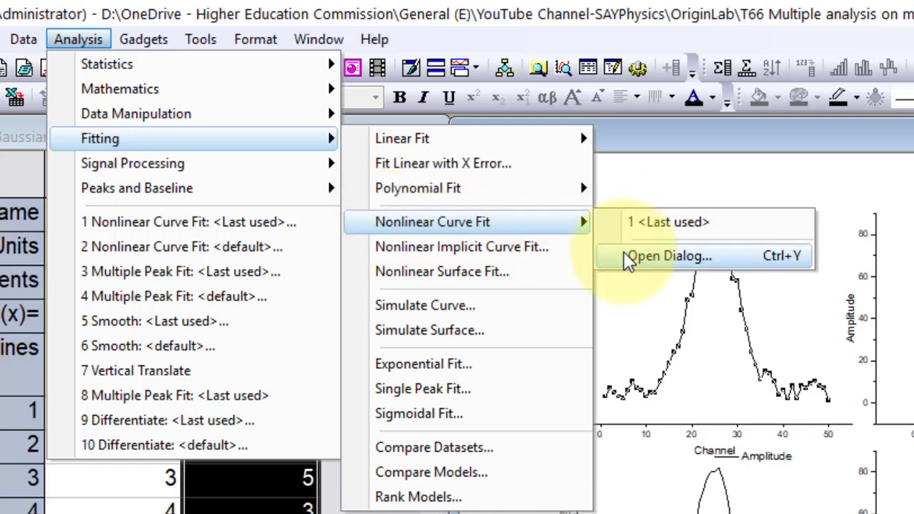
# In NLFit set Category to Peak Functions, choose Gauss and view its formula and sample curve
pyautogui.click(668, 256)
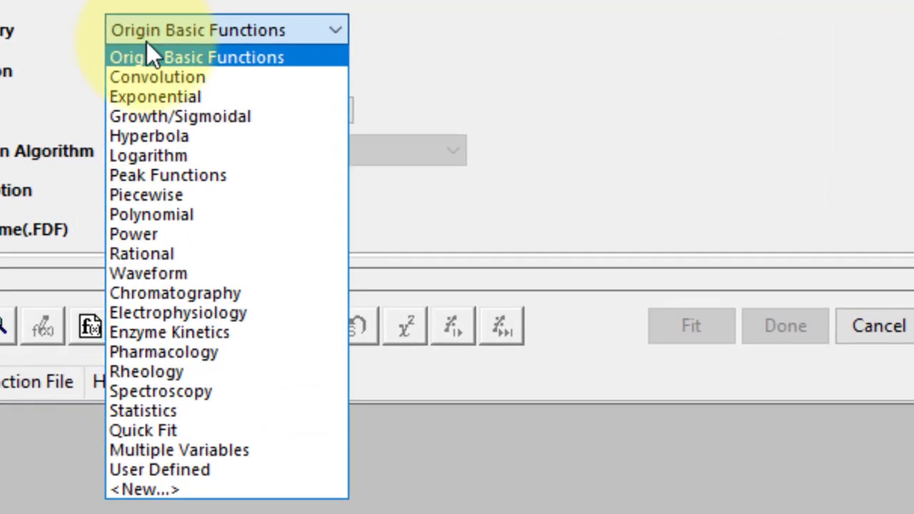
pyautogui.click(168, 174)
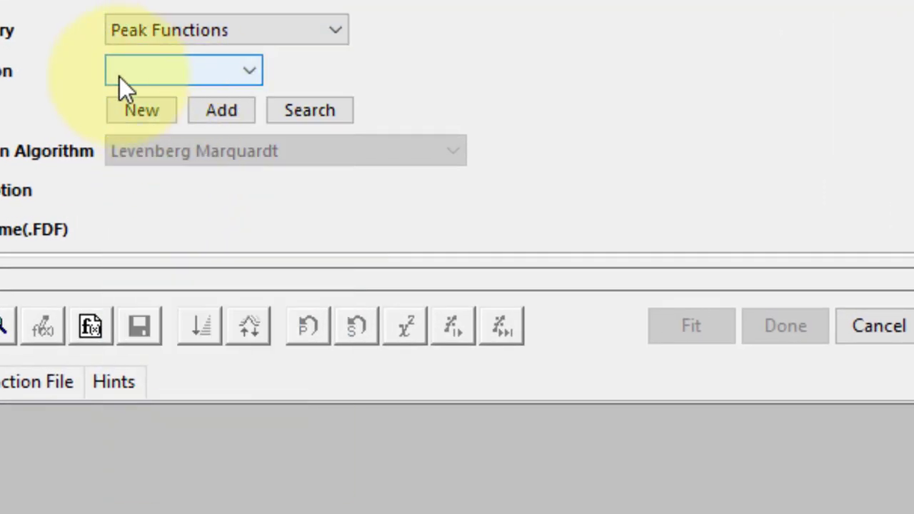
pyautogui.click(248, 70)
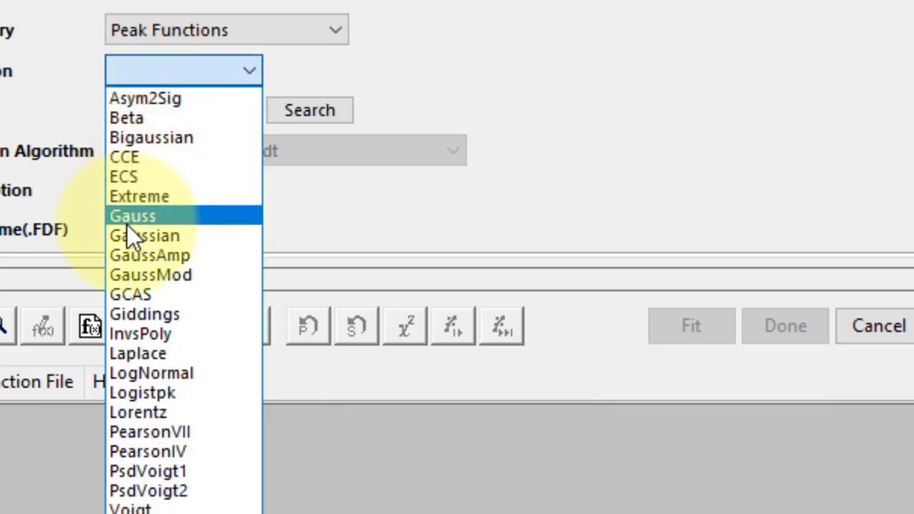
pyautogui.moveTo(143, 225)
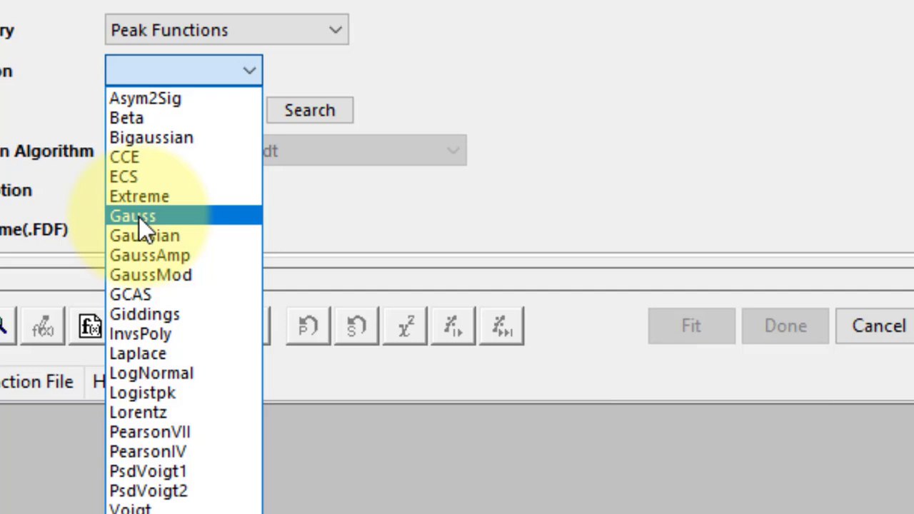
pyautogui.moveTo(150, 236)
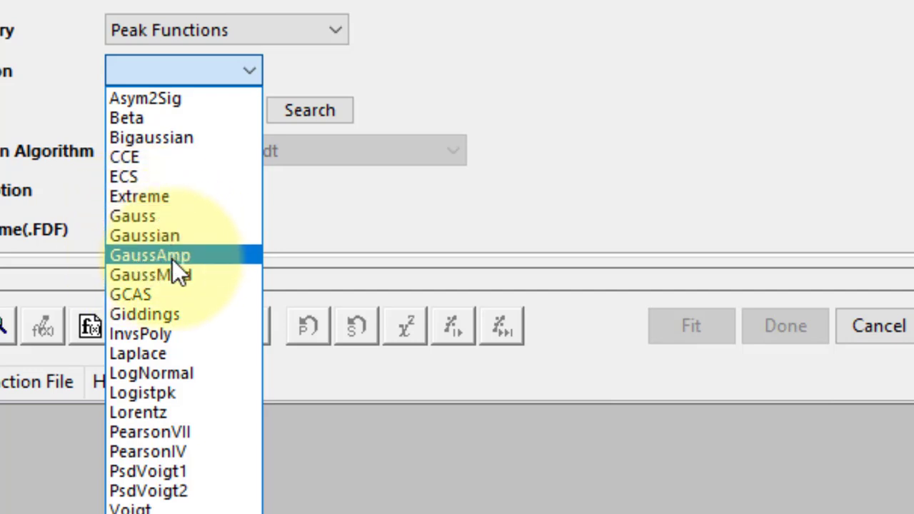
pyautogui.moveTo(182, 278)
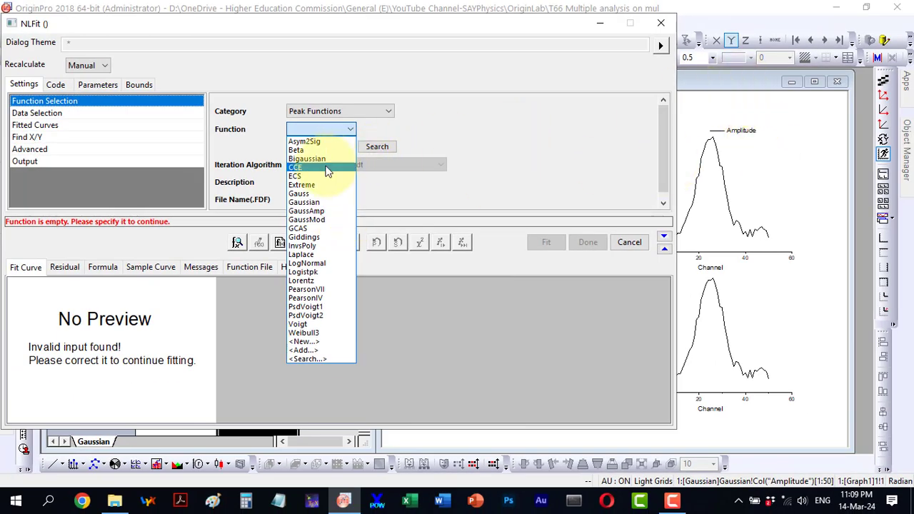
pyautogui.moveTo(302, 203)
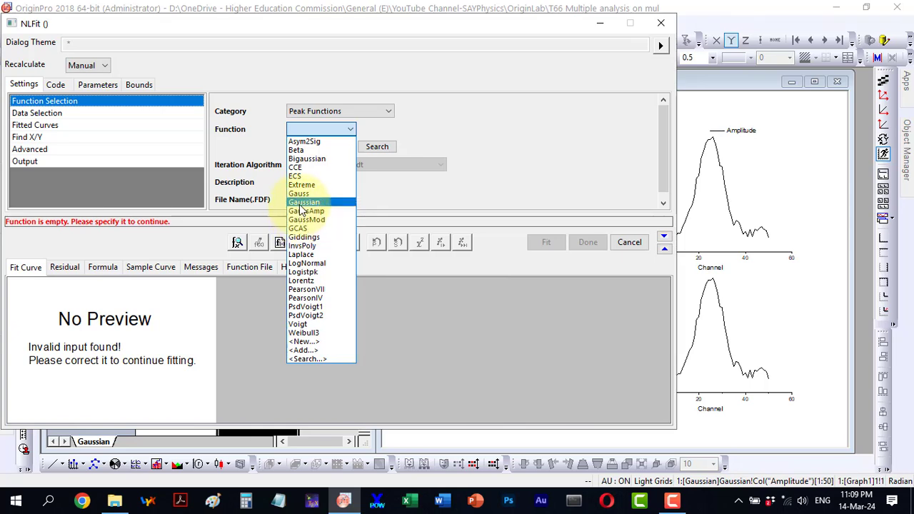
pyautogui.moveTo(306, 220)
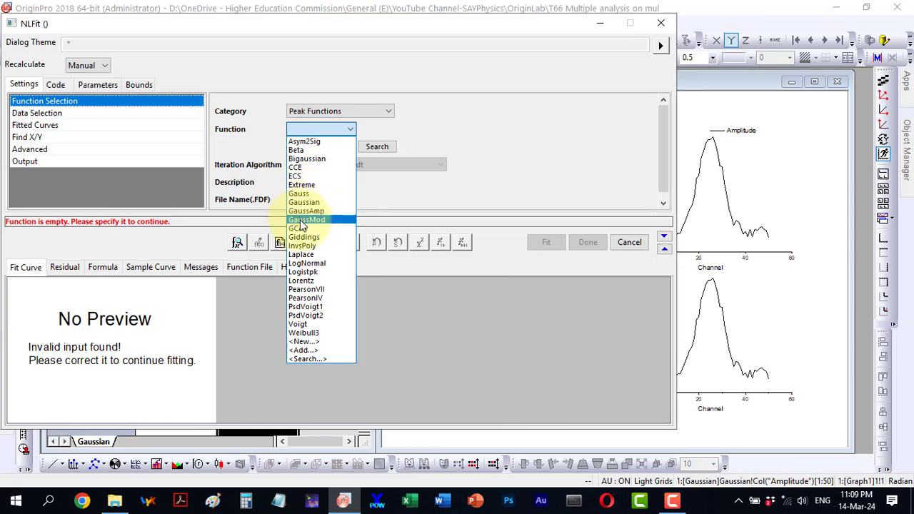
pyautogui.moveTo(299, 194)
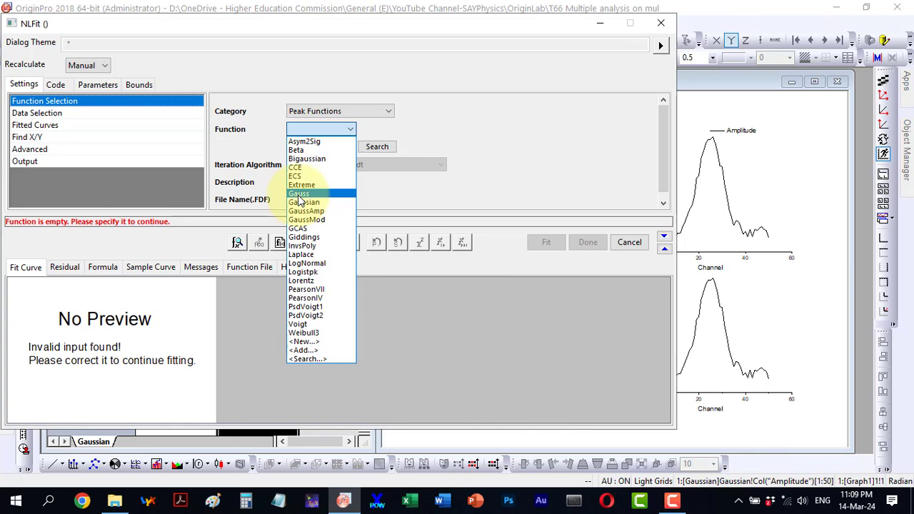
pyautogui.click(298, 194)
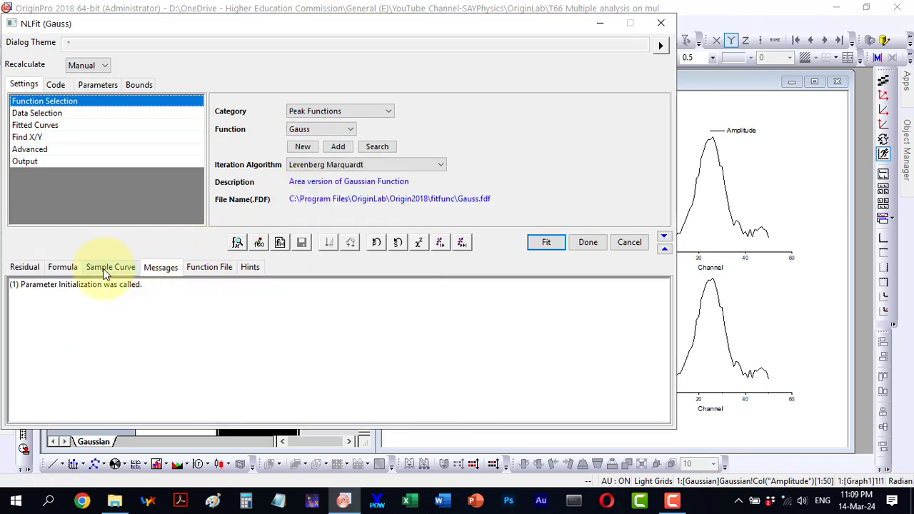
pyautogui.click(63, 267)
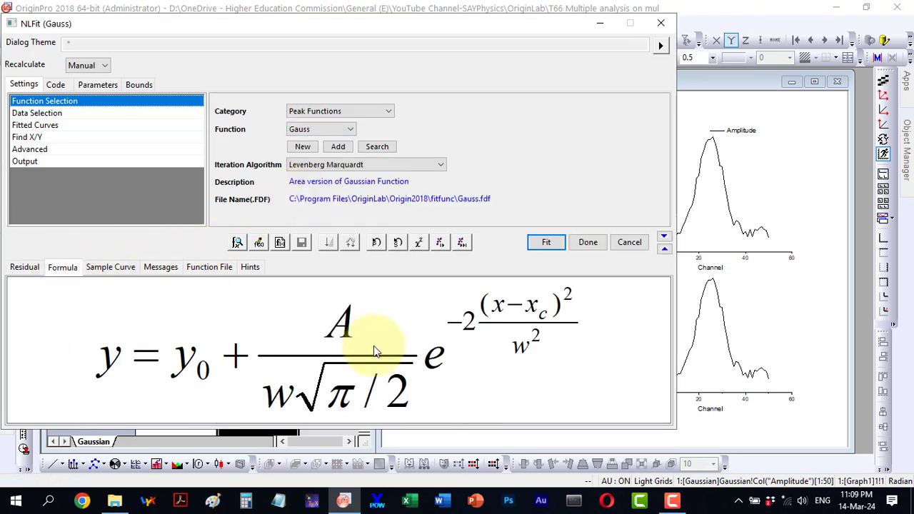
pyautogui.moveTo(457, 347)
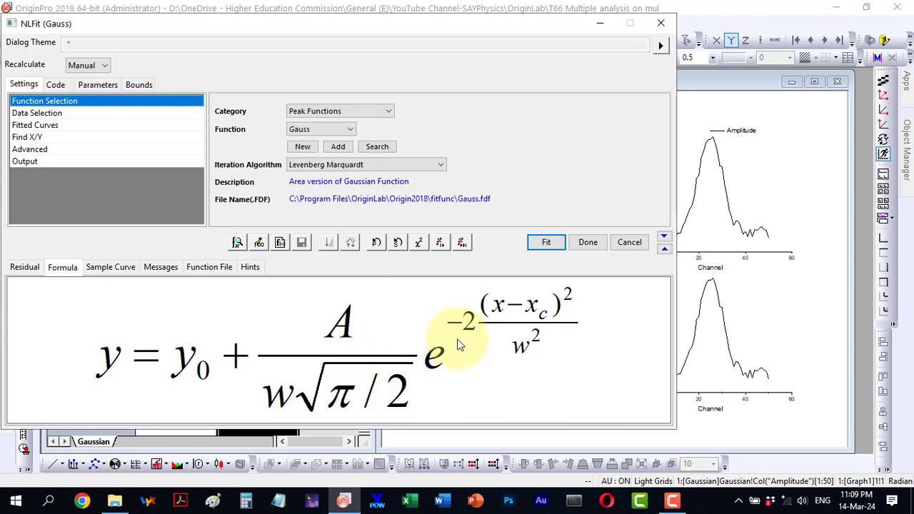
pyautogui.moveTo(384, 388)
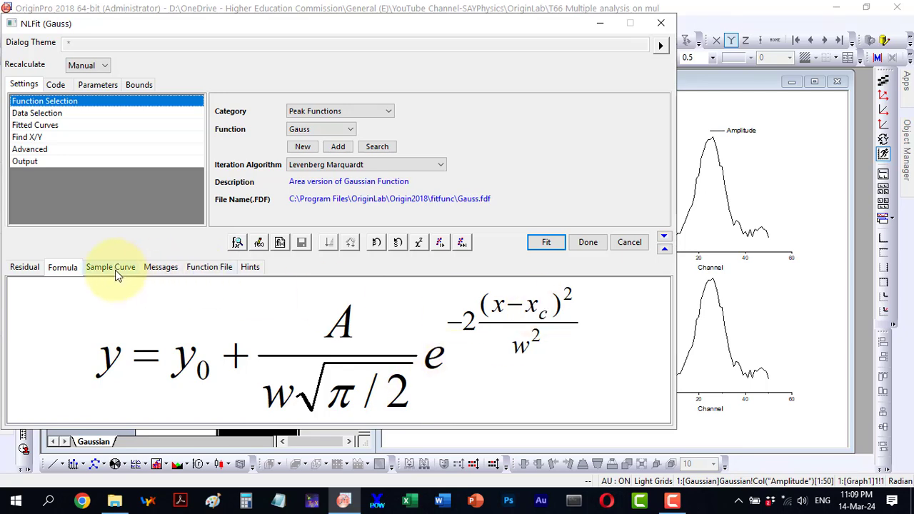
pyautogui.click(112, 267)
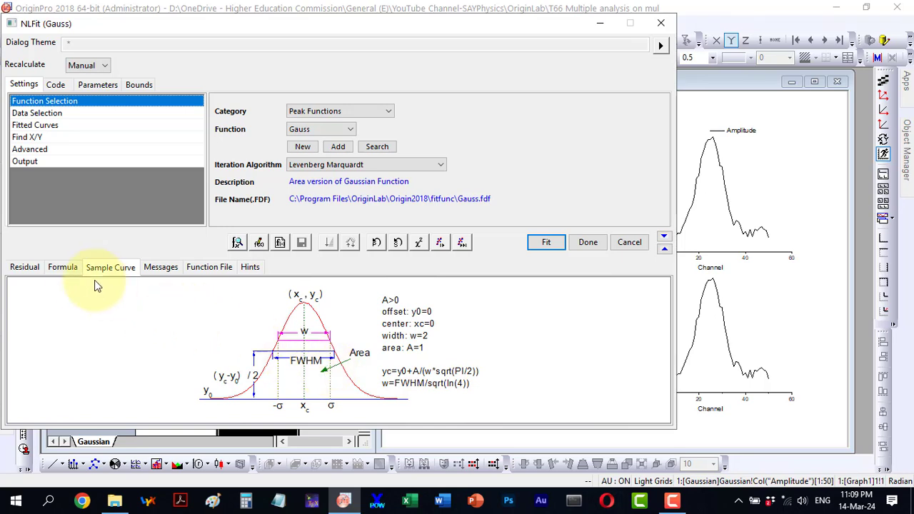
pyautogui.click(63, 267)
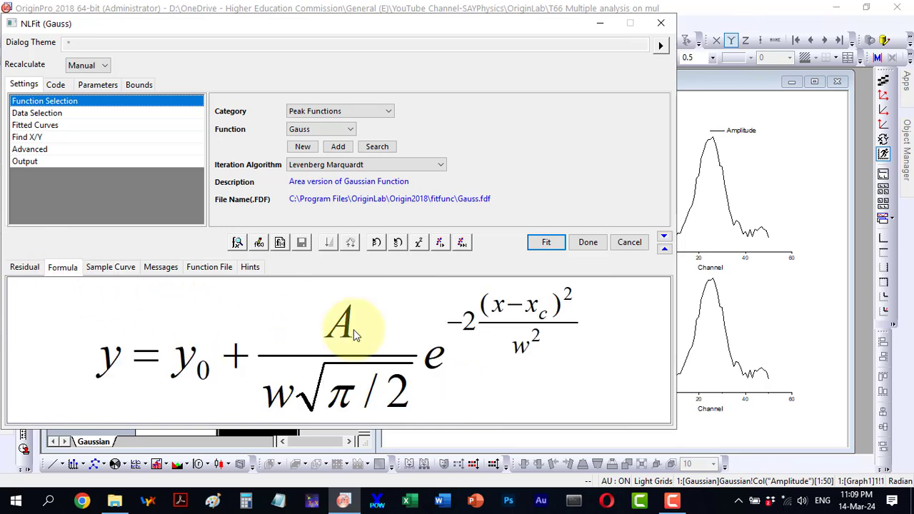
pyautogui.moveTo(326, 226)
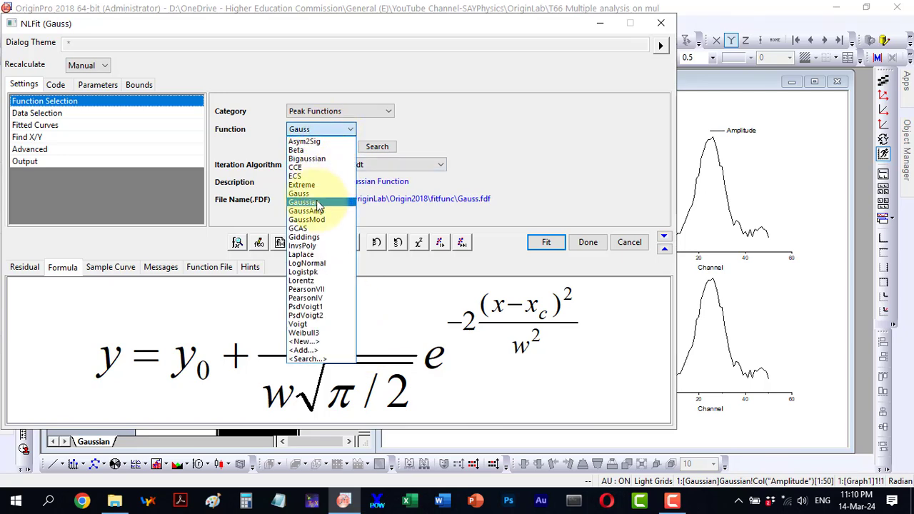
# Step through Gaussian, GaussAmp and GaussMod, leaving GaussMod with its sample curve shown
pyautogui.click(303, 203)
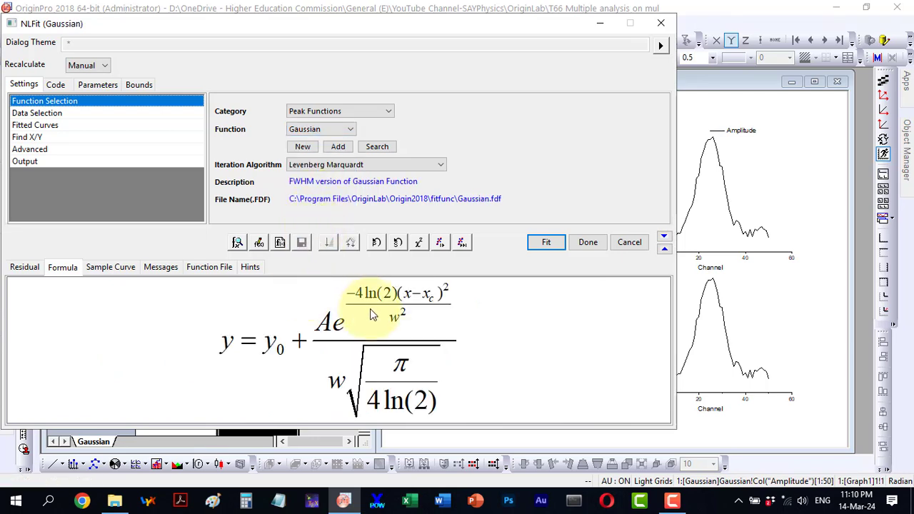
pyautogui.moveTo(334, 164)
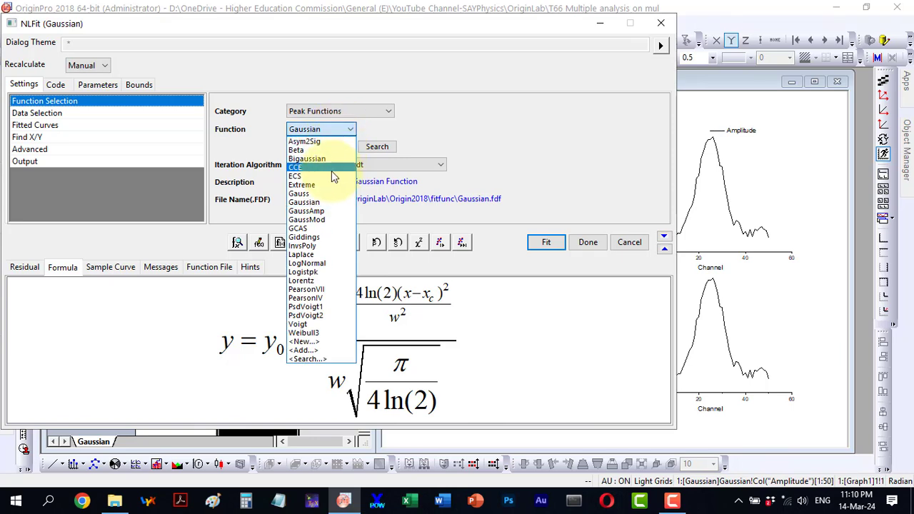
pyautogui.click(305, 211)
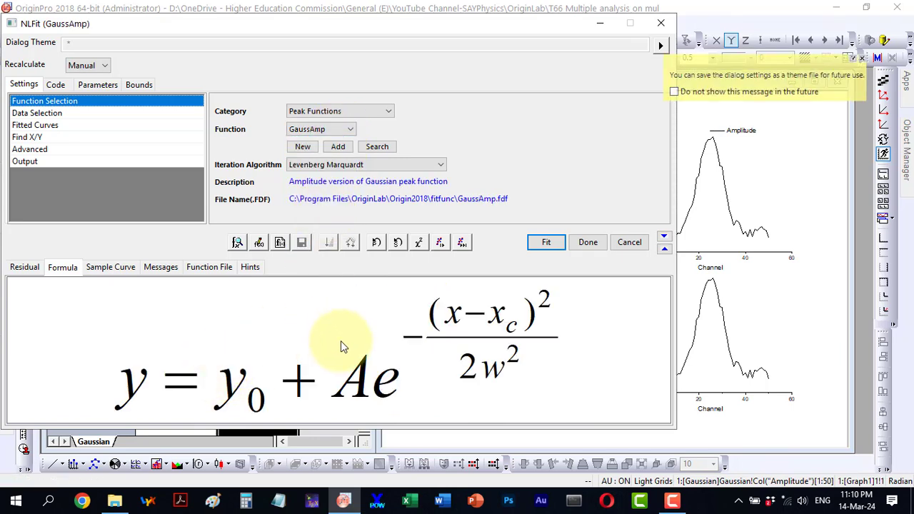
pyautogui.moveTo(369, 339)
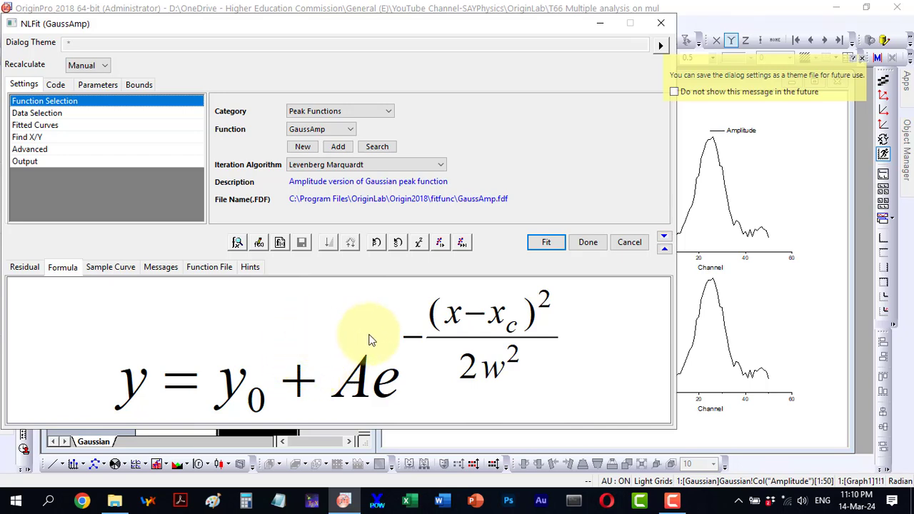
pyautogui.moveTo(198, 400)
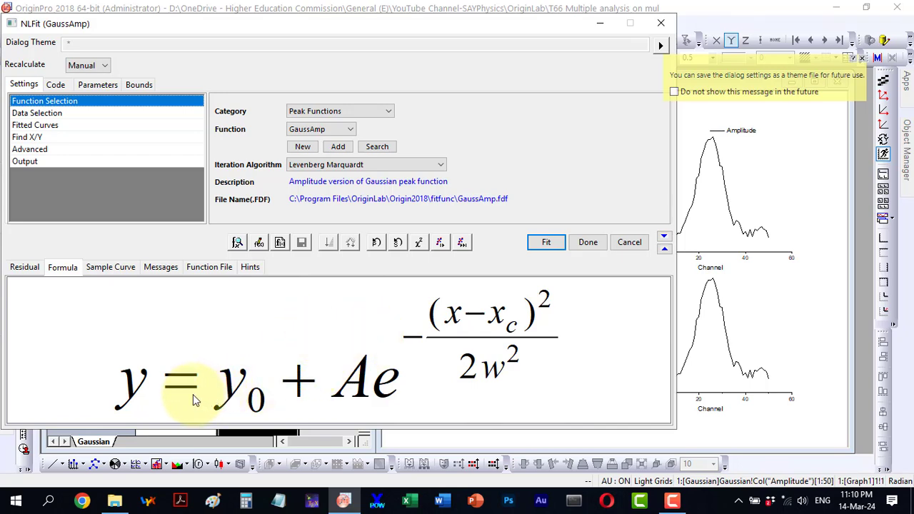
pyautogui.moveTo(468, 343)
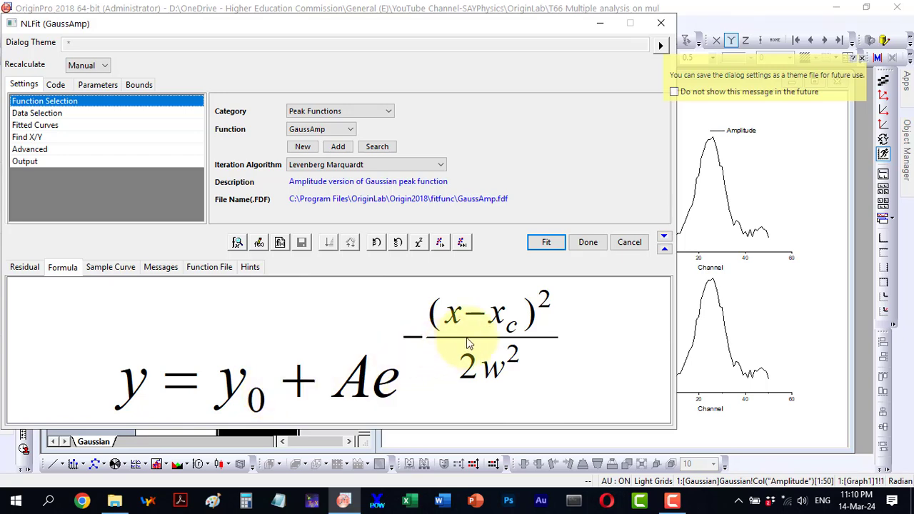
pyautogui.moveTo(414, 331)
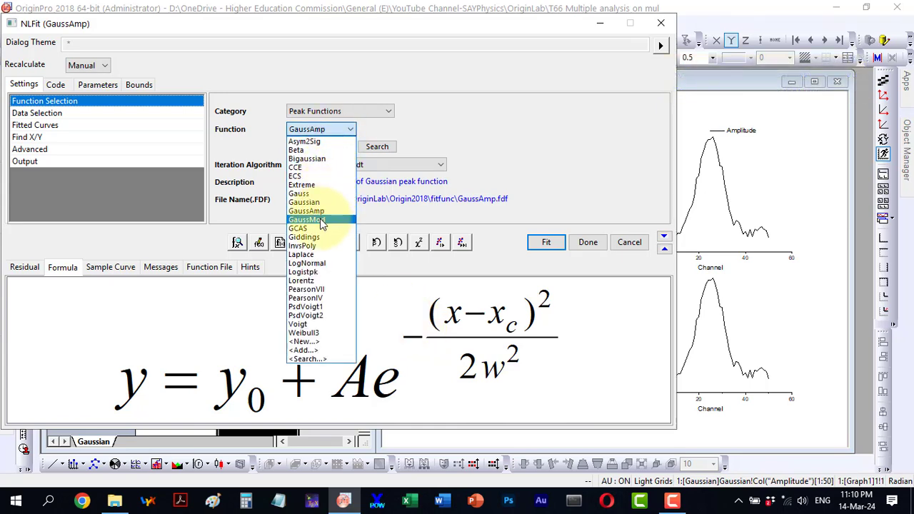
pyautogui.click(306, 219)
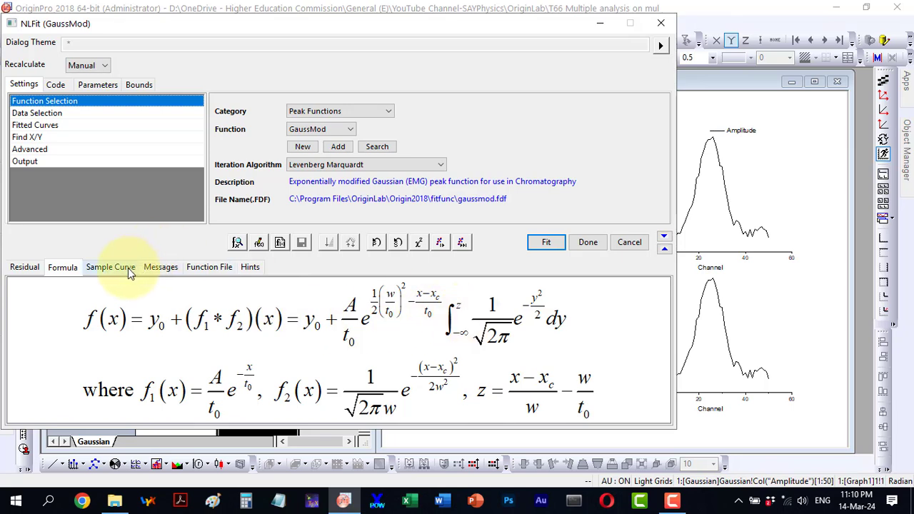
pyautogui.click(110, 267)
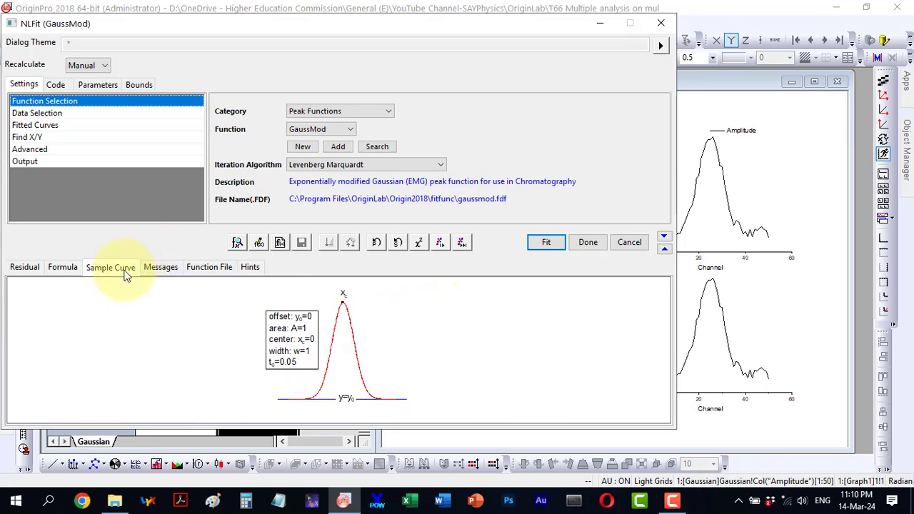
pyautogui.moveTo(364, 357)
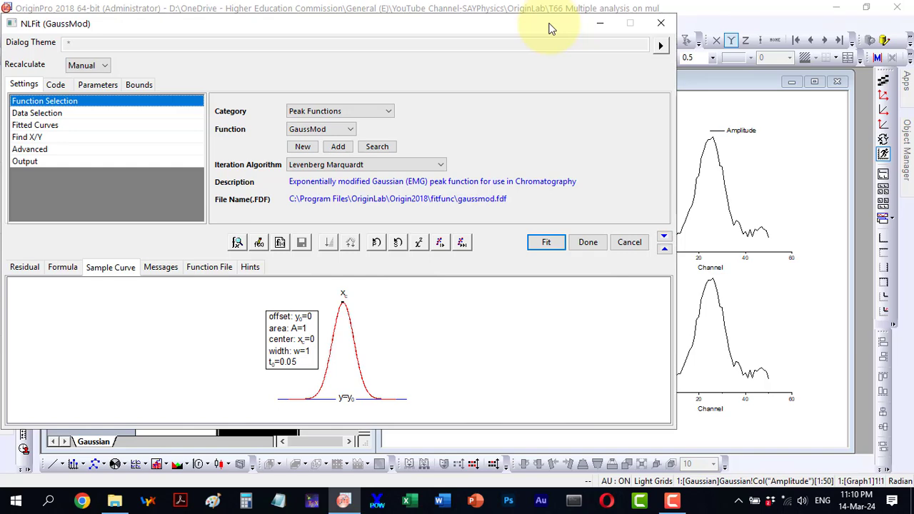
# Switch the function back to Gauss, run the fit and paste its curve and result table onto layer 1
pyautogui.click(545, 242)
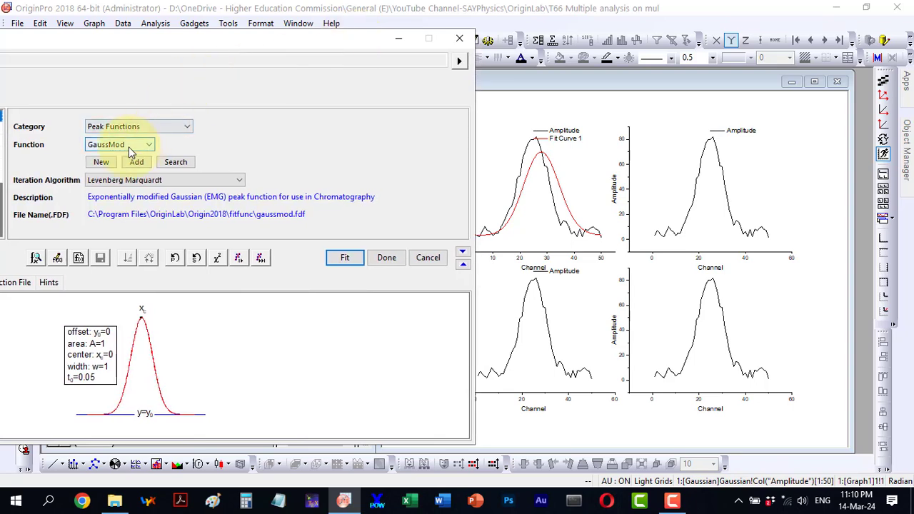
pyautogui.click(149, 144)
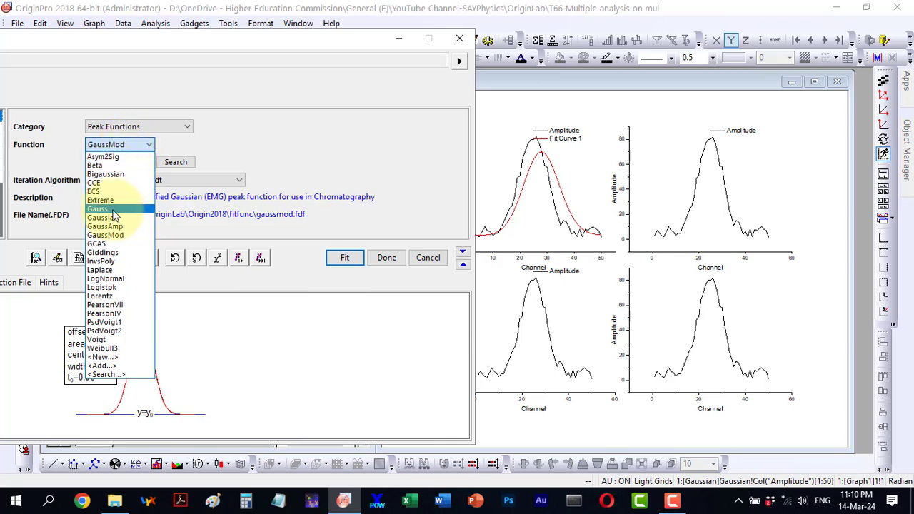
pyautogui.click(97, 208)
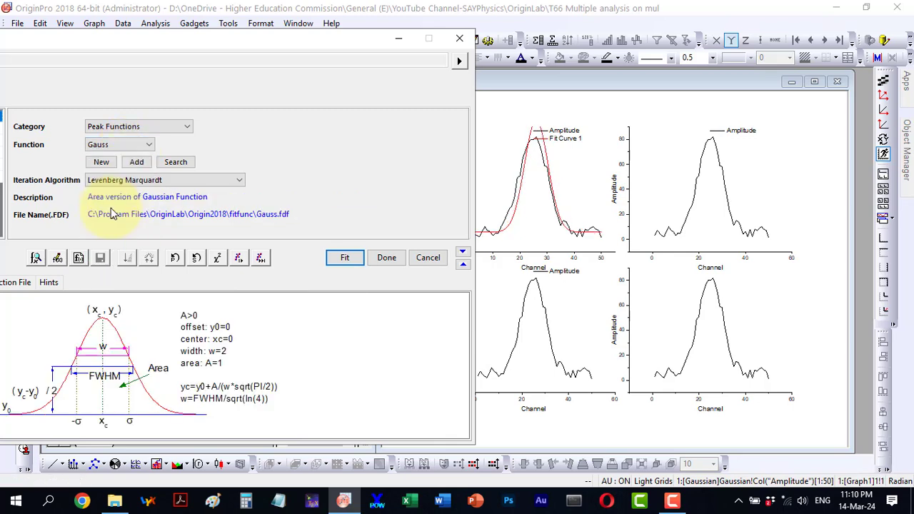
pyautogui.moveTo(555, 150)
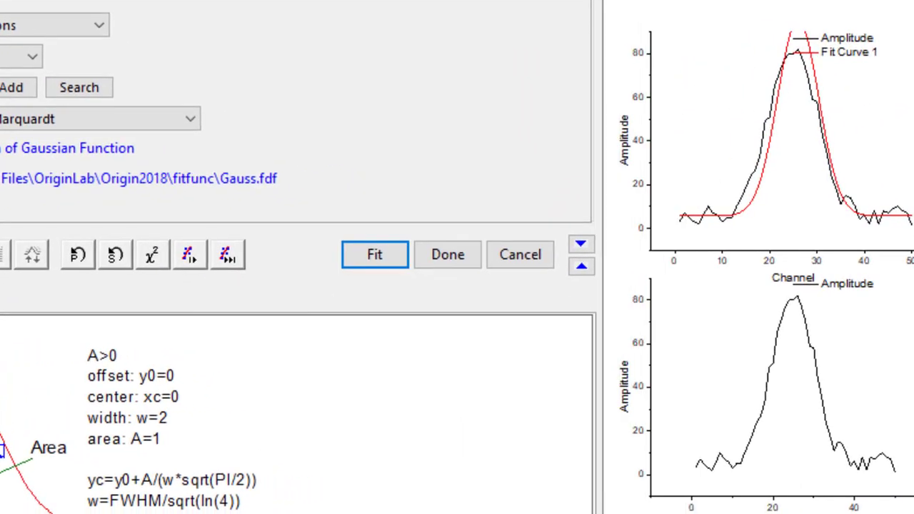
pyautogui.moveTo(189, 254)
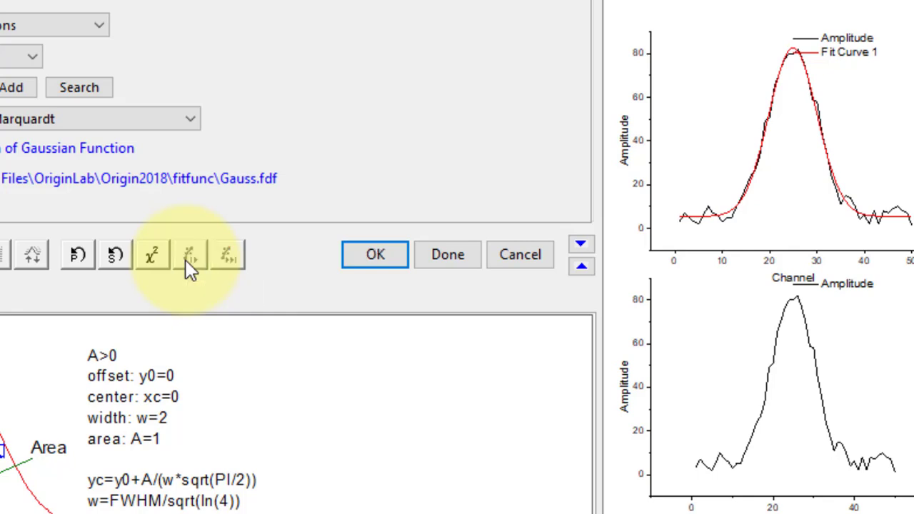
pyautogui.moveTo(207, 270)
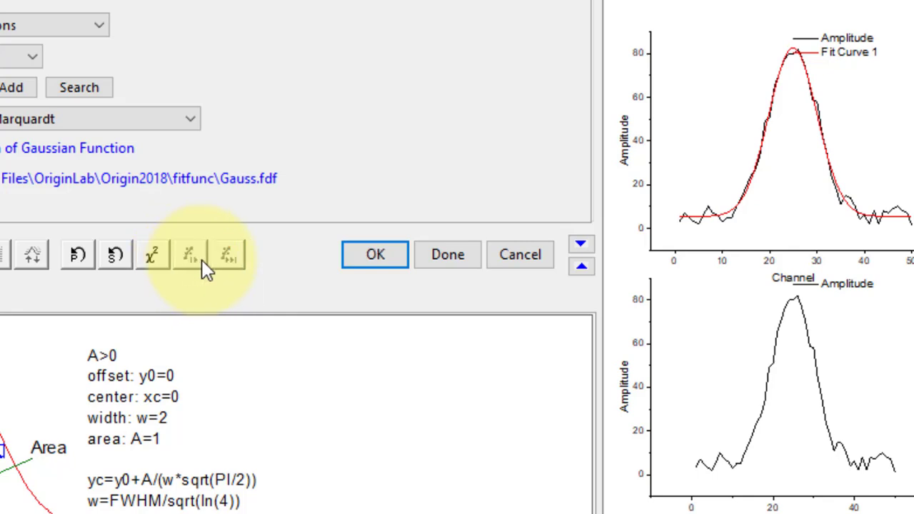
pyautogui.moveTo(227, 254)
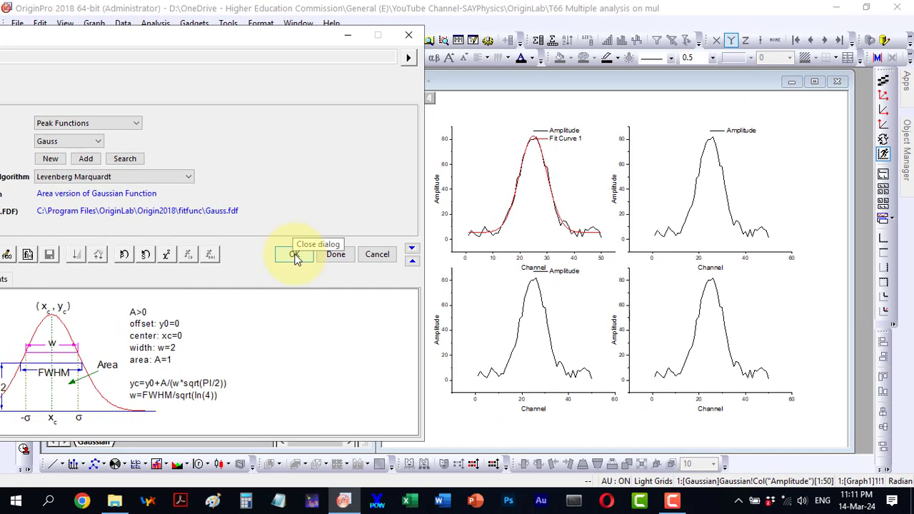
pyautogui.click(294, 254)
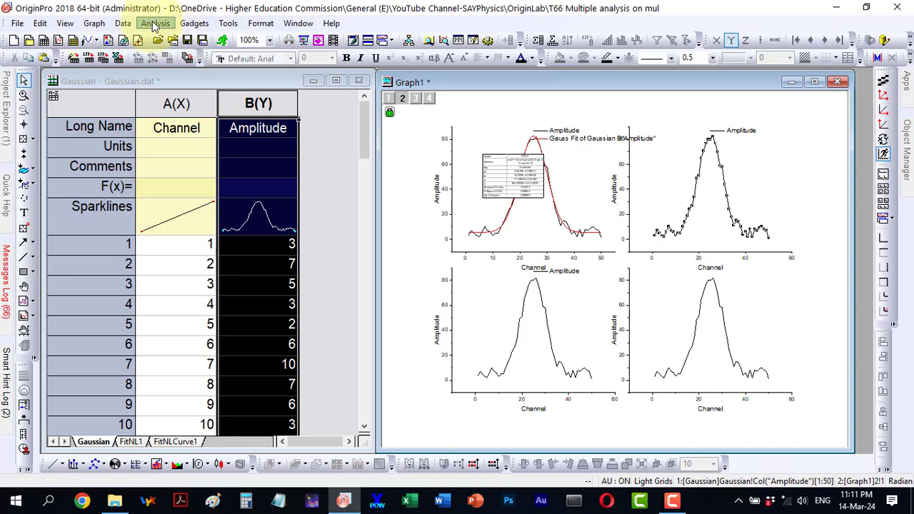
# Run a Gaussian peak-function fit on the top-right panel and accept its results
pyautogui.click(154, 22)
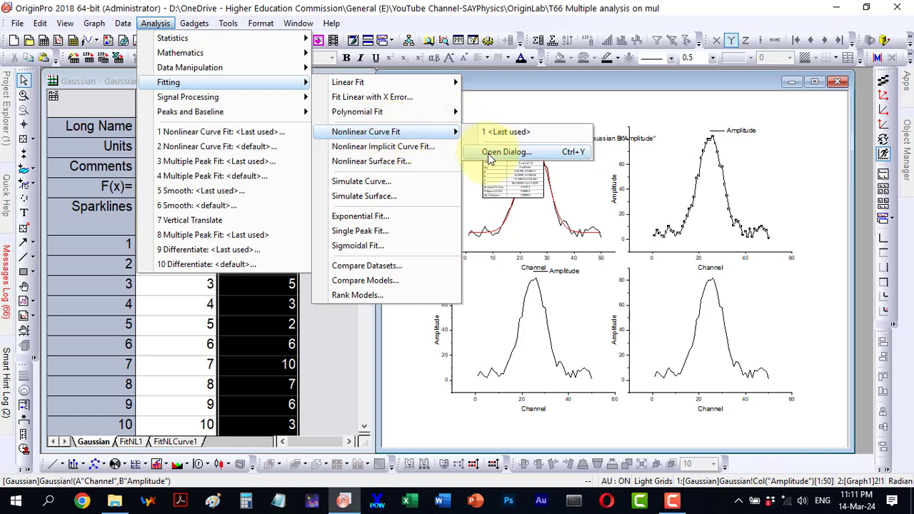
pyautogui.click(506, 132)
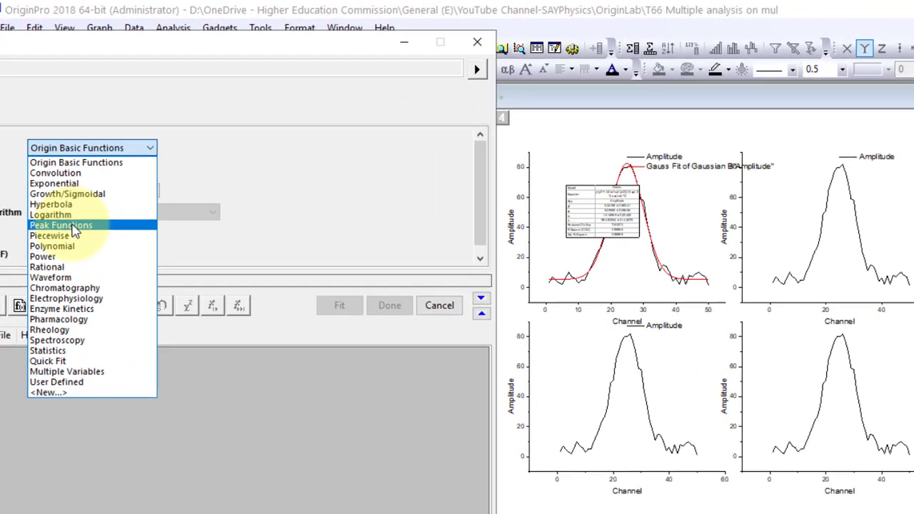
pyautogui.click(59, 225)
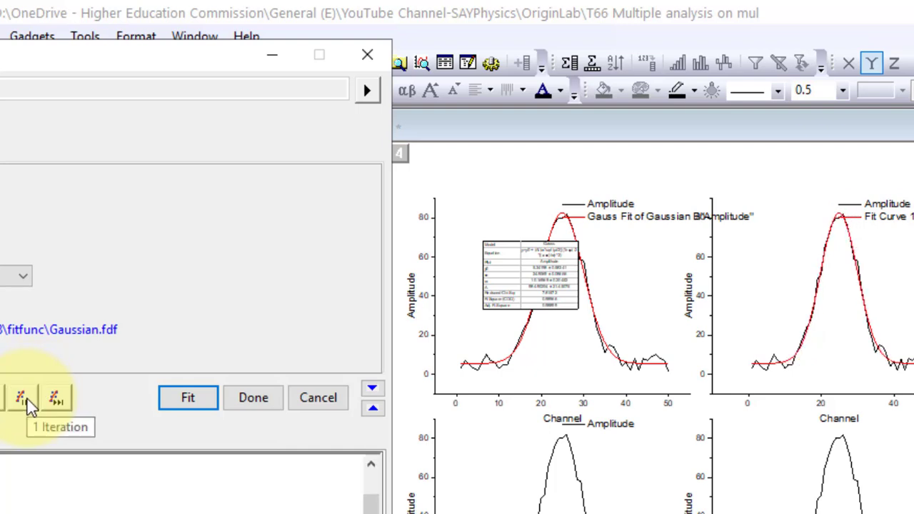
pyautogui.moveTo(56, 398)
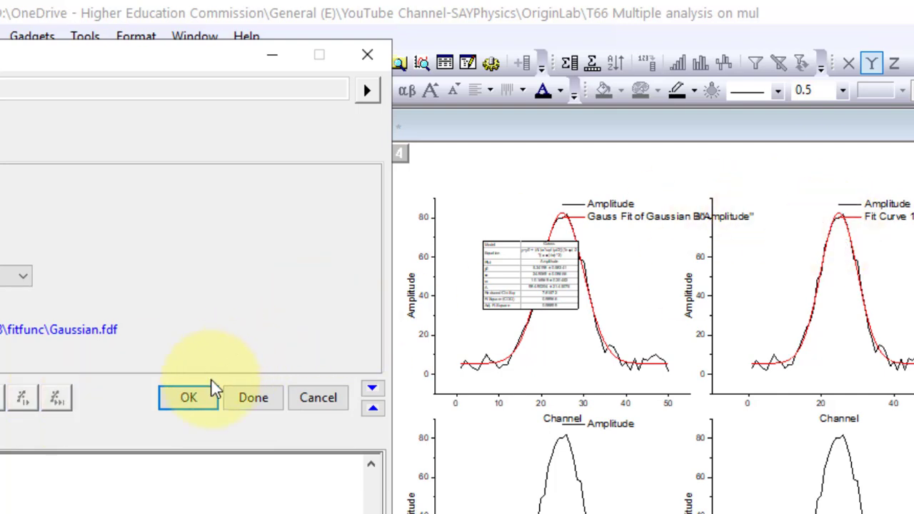
pyautogui.click(188, 397)
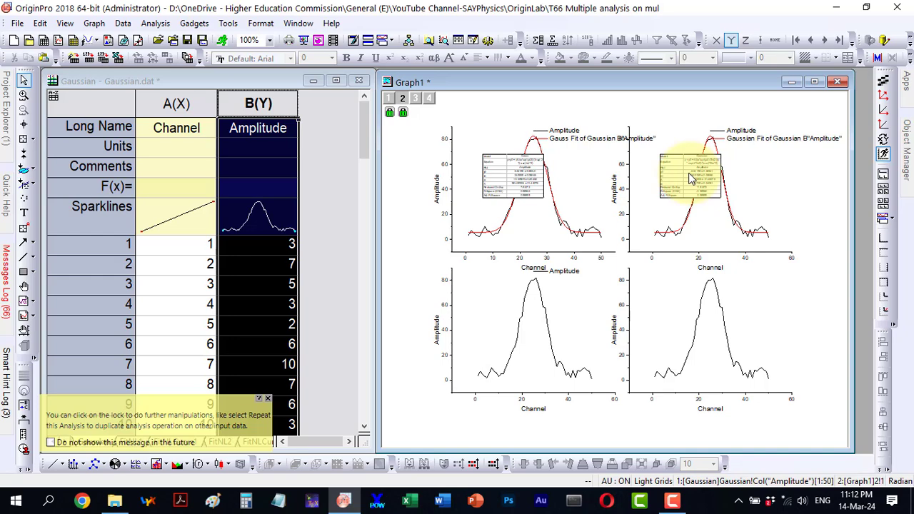
pyautogui.moveTo(497, 286)
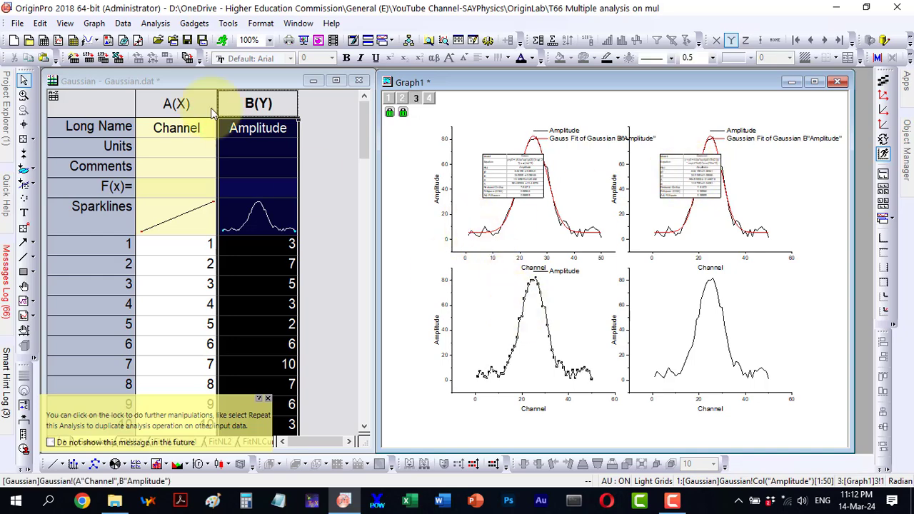
# Run a GaussAmp peak-function fit on the bottom-left panel and accept its results
pyautogui.click(155, 23)
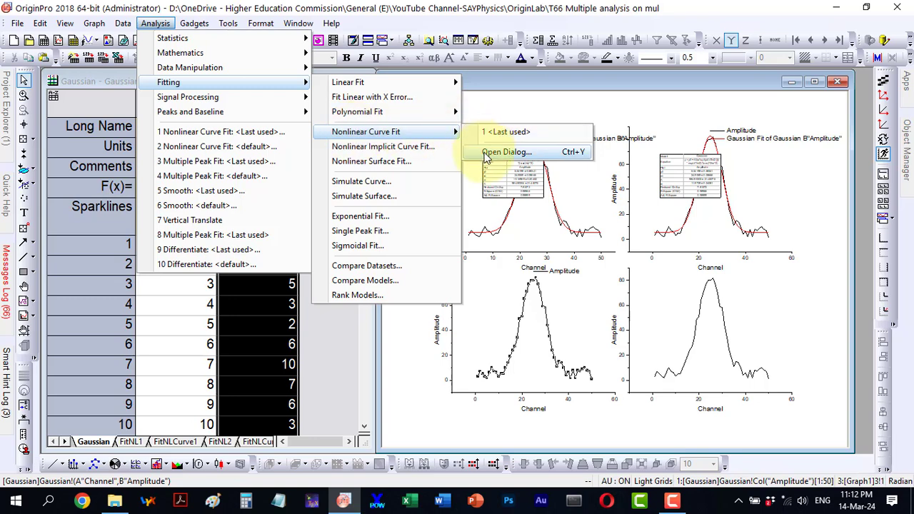
pyautogui.click(507, 151)
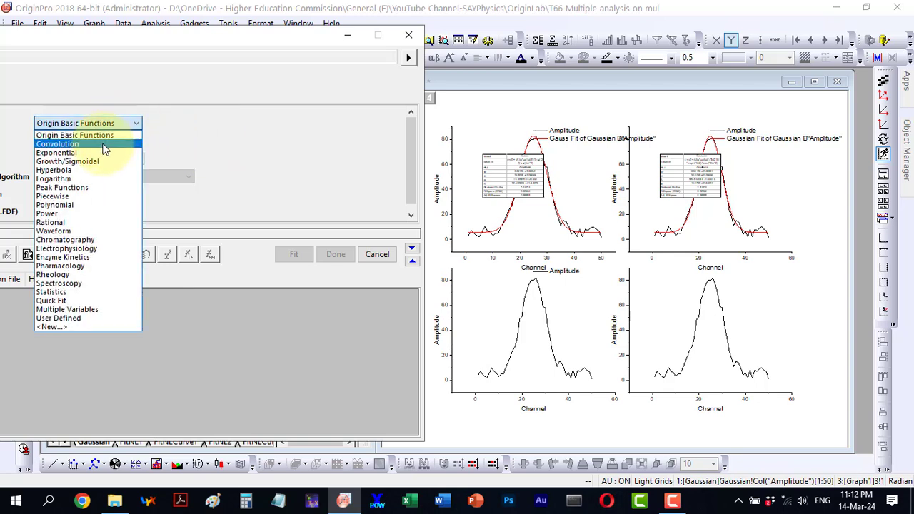
pyautogui.click(62, 187)
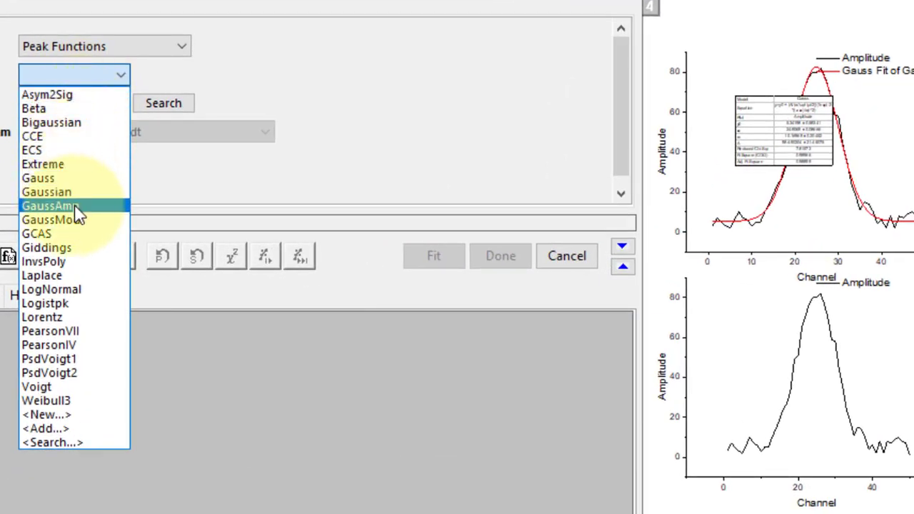
pyautogui.click(47, 206)
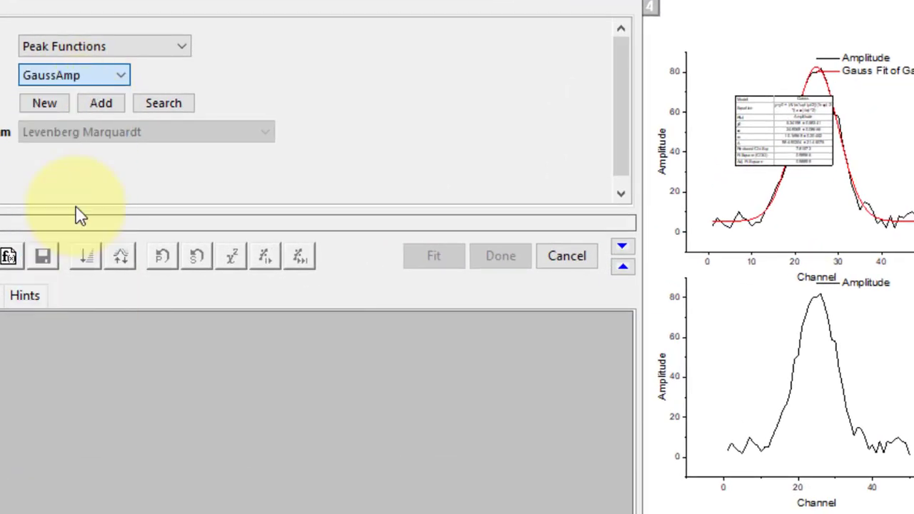
pyautogui.click(434, 256)
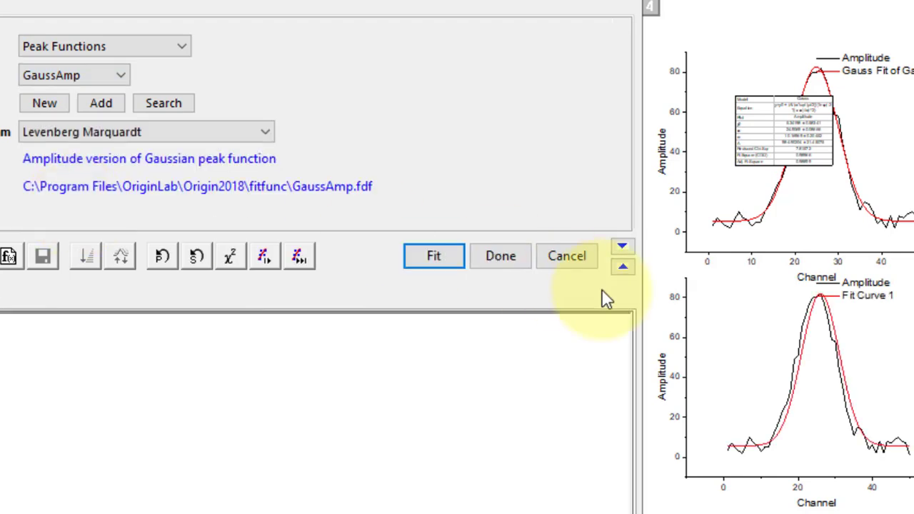
pyautogui.moveTo(278, 264)
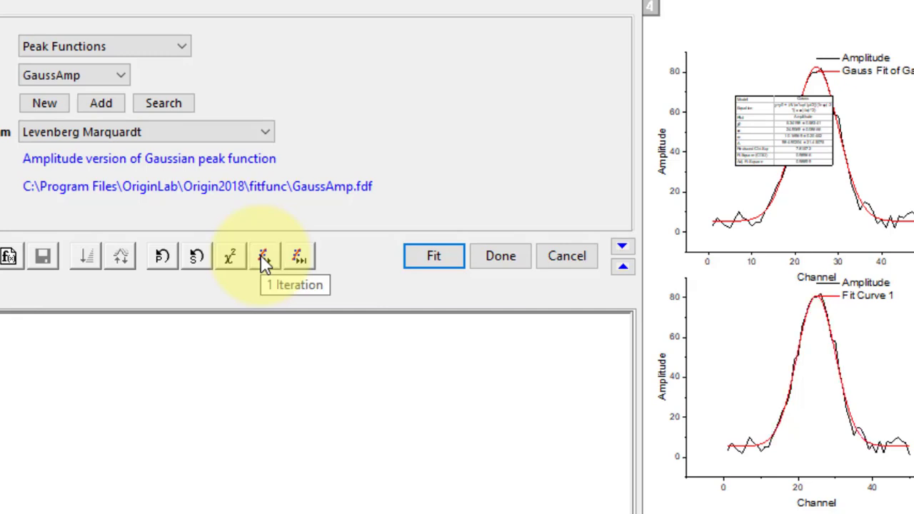
pyautogui.moveTo(299, 256)
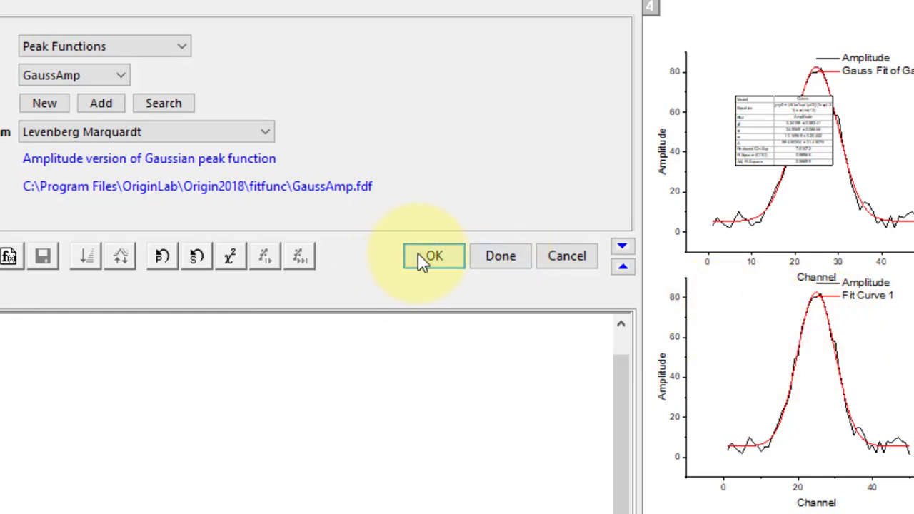
pyautogui.click(434, 255)
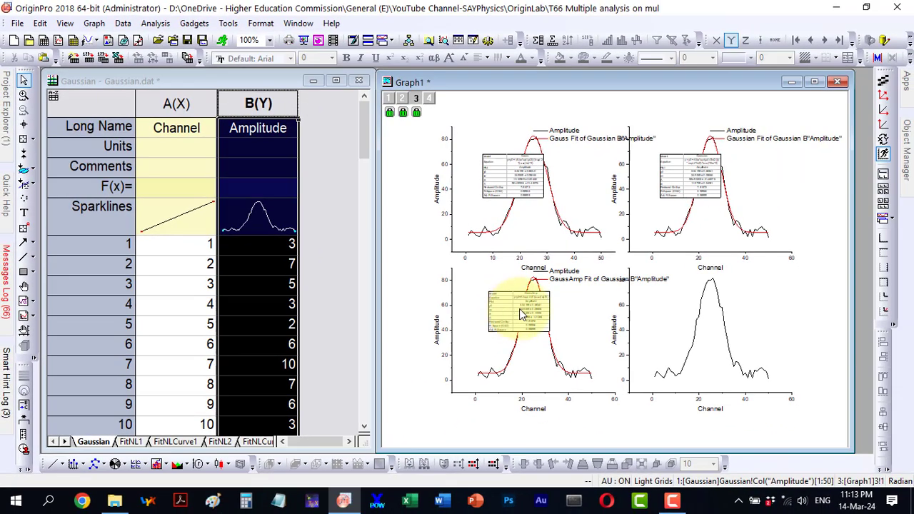
pyautogui.moveTo(700, 330)
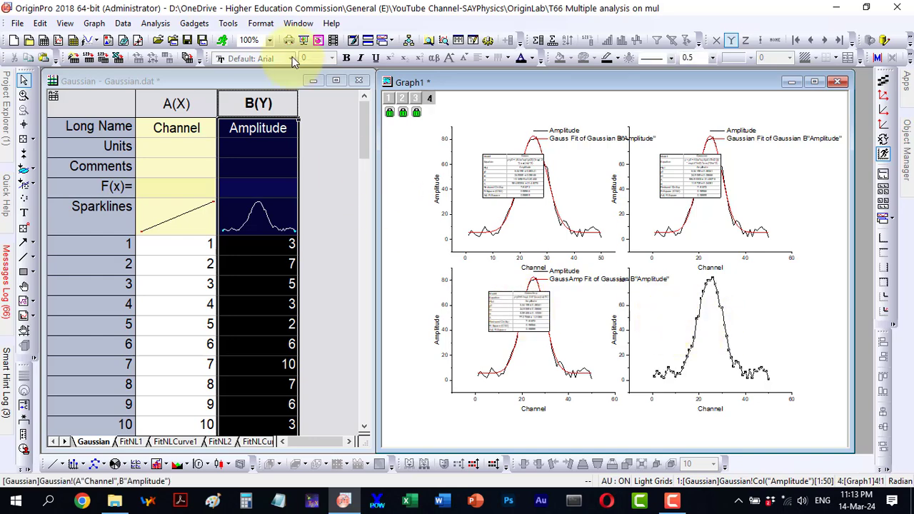
# Set up a GaussMod peak-function fit for the bottom-right panel in the NLFit dialog
pyautogui.click(154, 23)
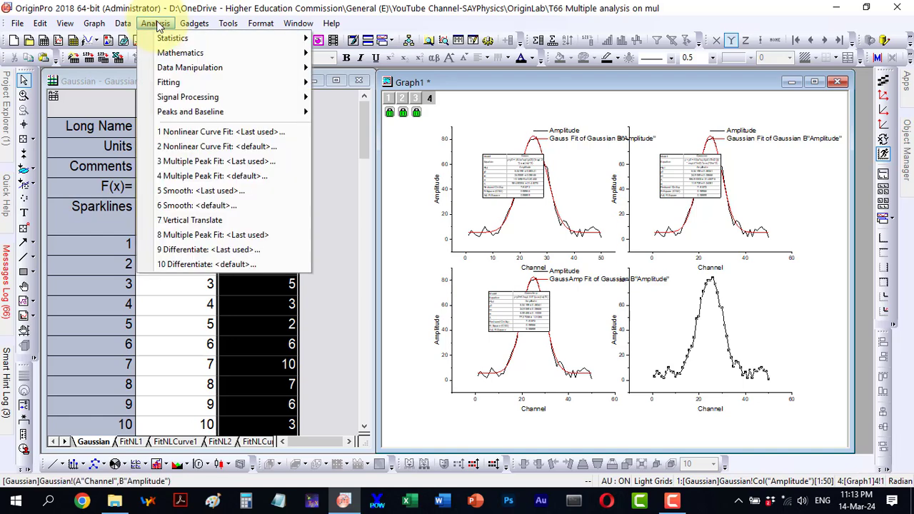
pyautogui.moveTo(169, 81)
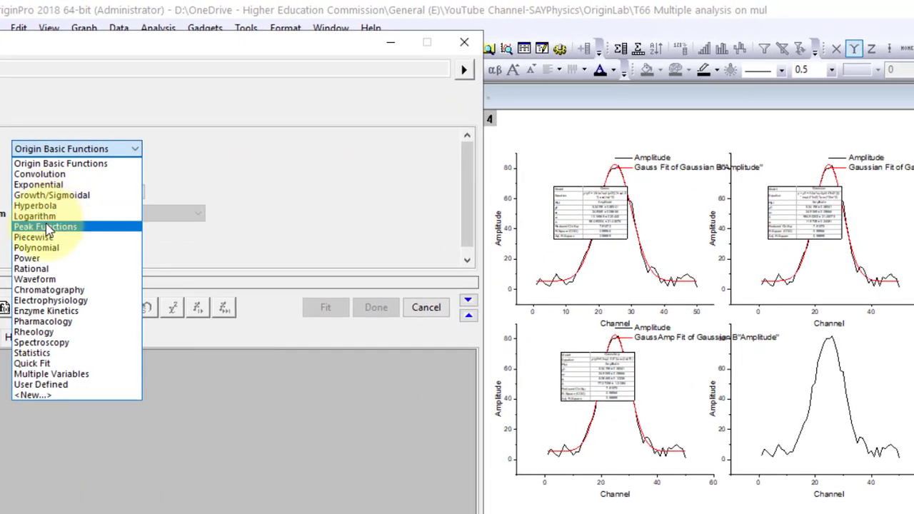
pyautogui.click(46, 226)
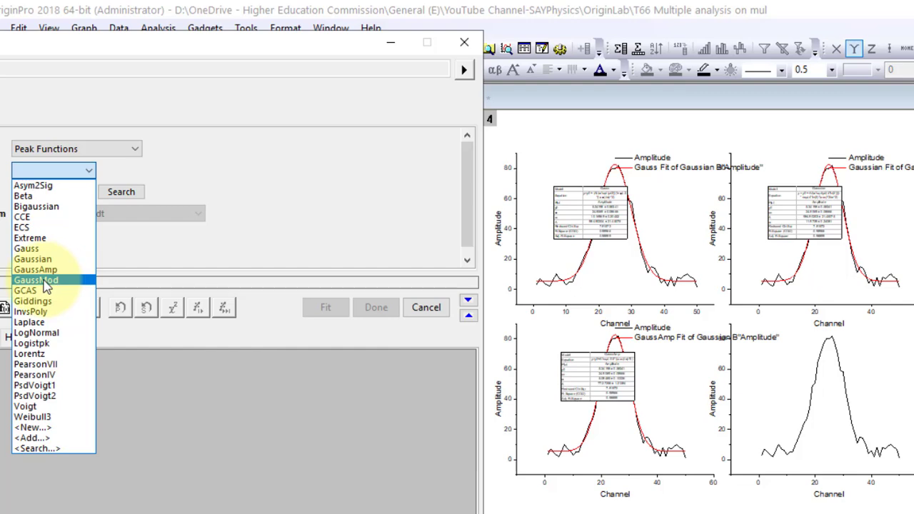
pyautogui.click(36, 279)
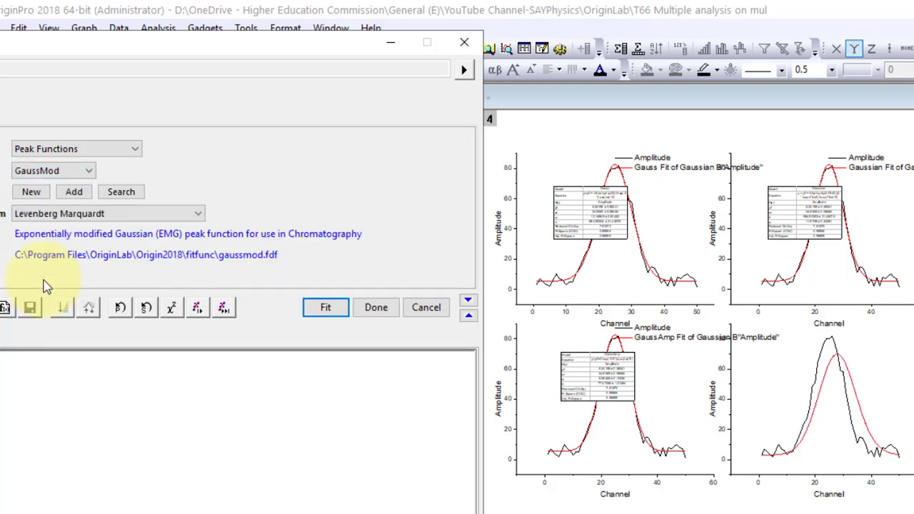
pyautogui.moveTo(150, 307)
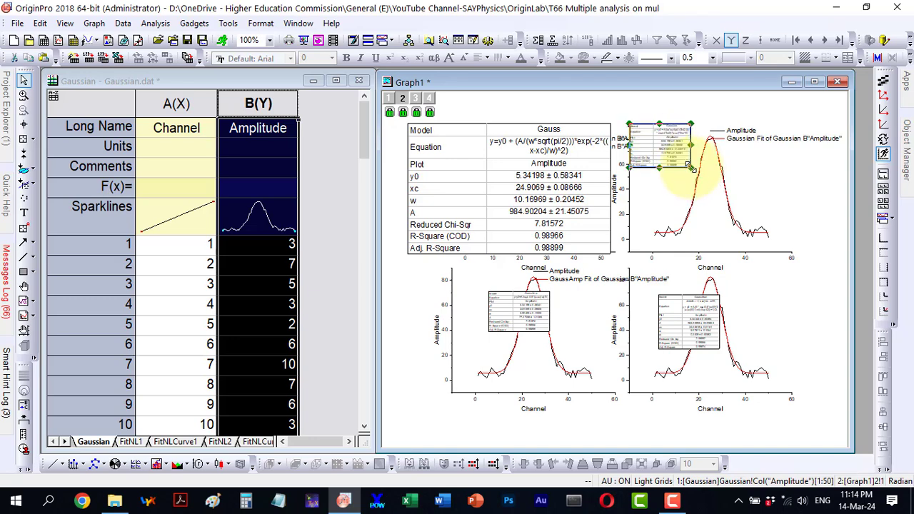
# Enlarge the GaussAmp result table over the lower-left panel so its parameters are readable
pyautogui.click(417, 97)
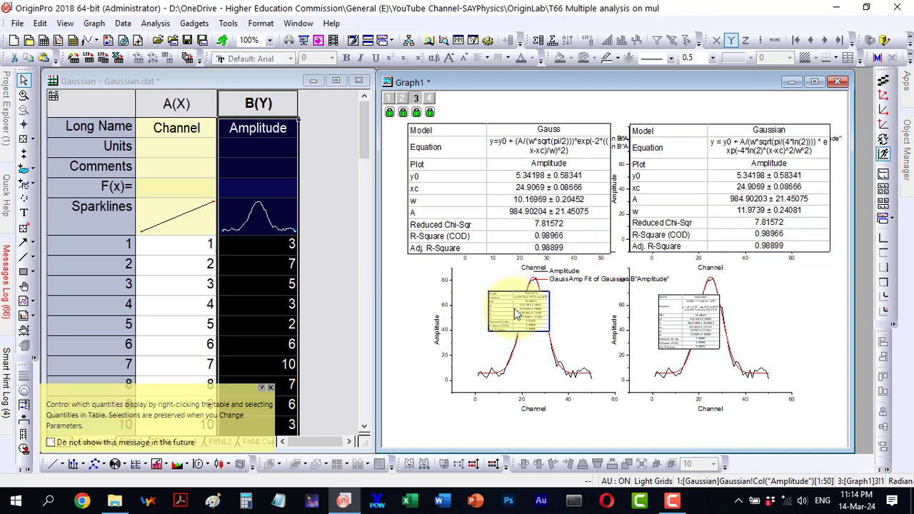
pyautogui.moveTo(517, 312); pyautogui.dragTo(440, 286)
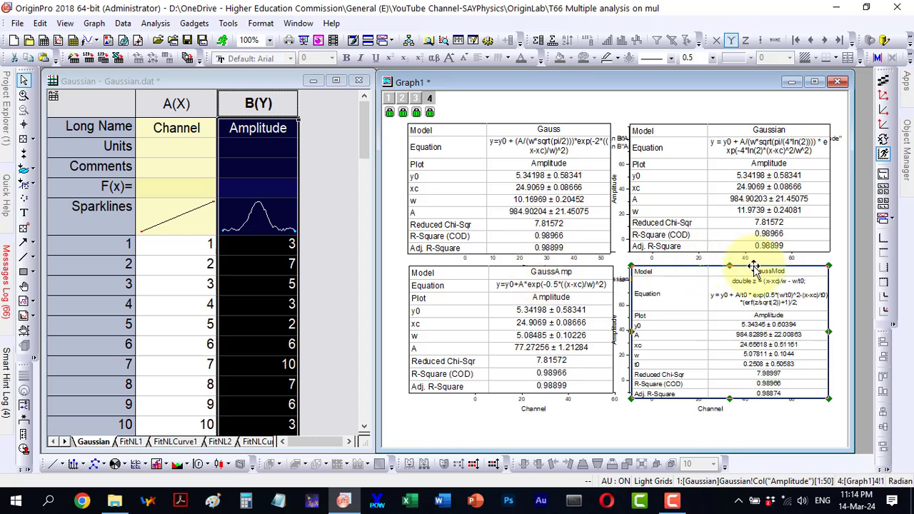
pyautogui.moveTo(769, 279)
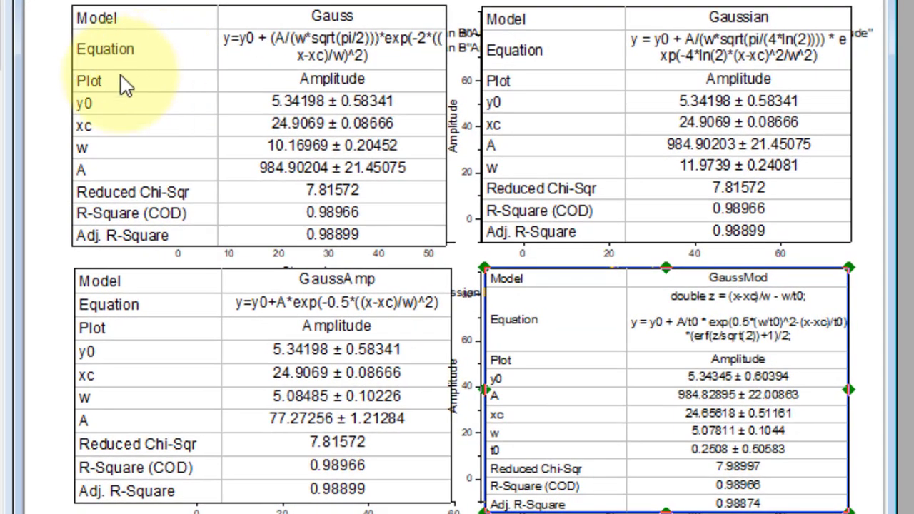
pyautogui.click(100, 100)
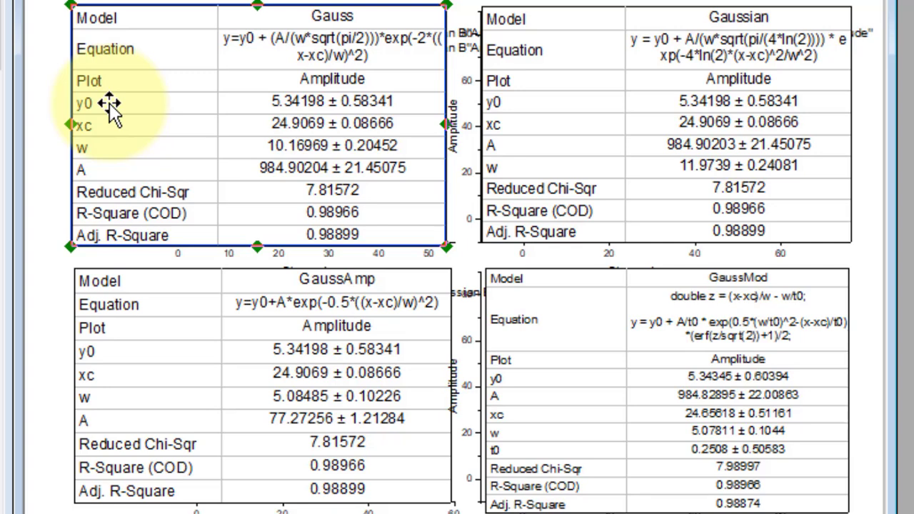
pyautogui.moveTo(274, 117)
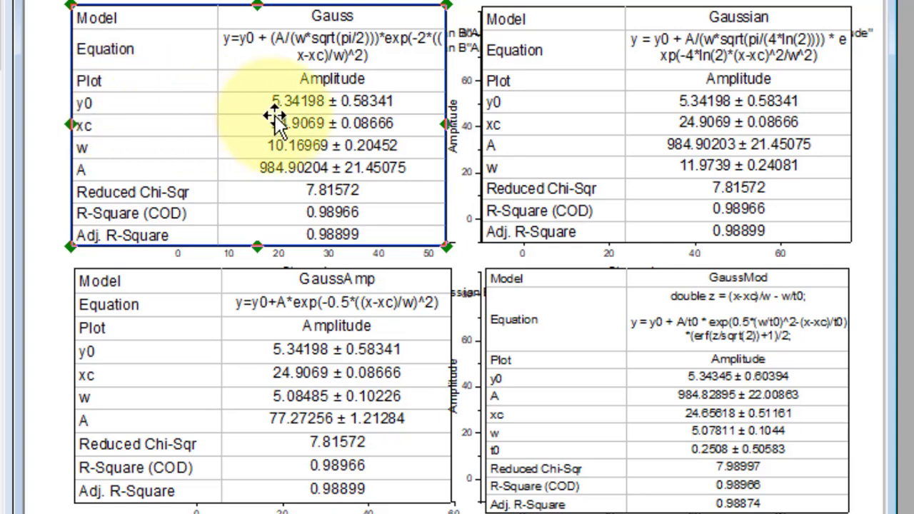
pyautogui.moveTo(706, 107)
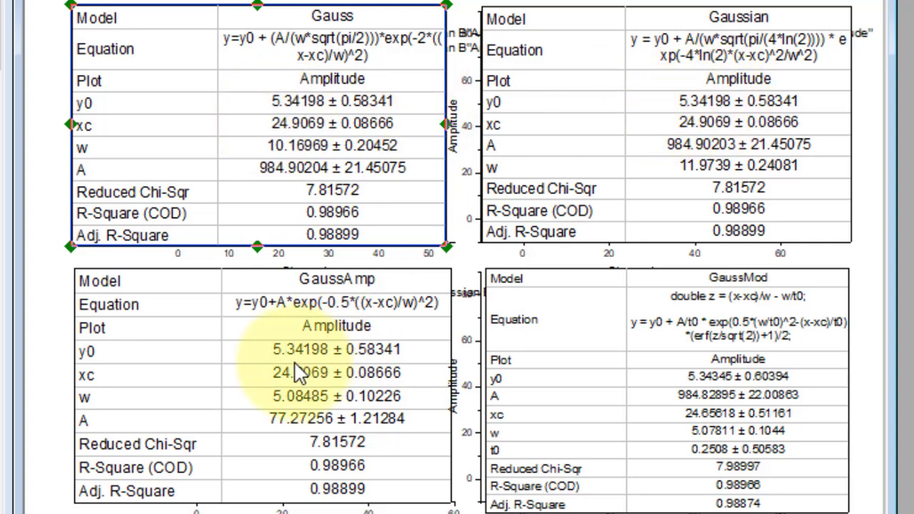
pyautogui.moveTo(664, 374)
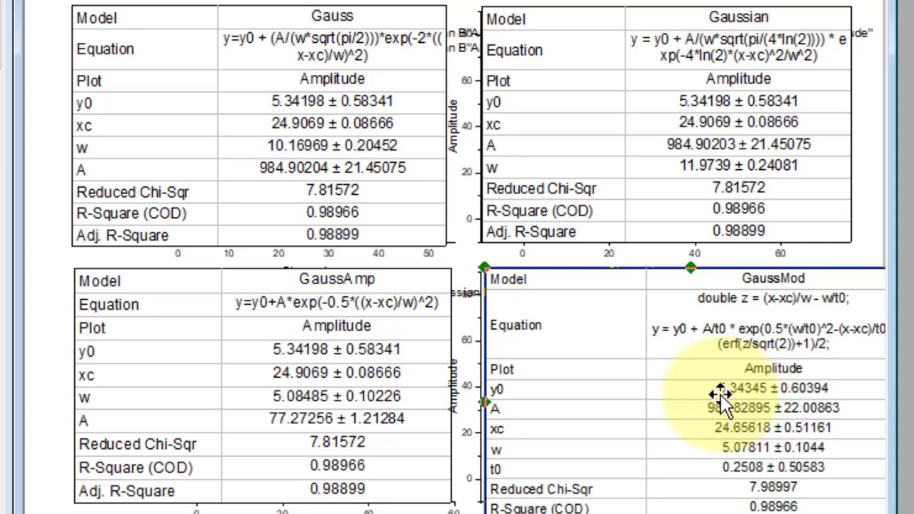
pyautogui.moveTo(199, 140)
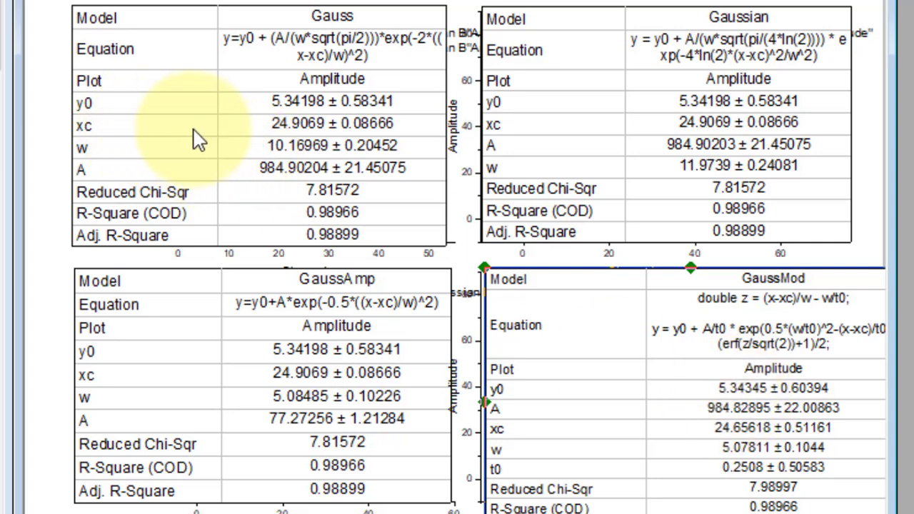
pyautogui.moveTo(300, 132)
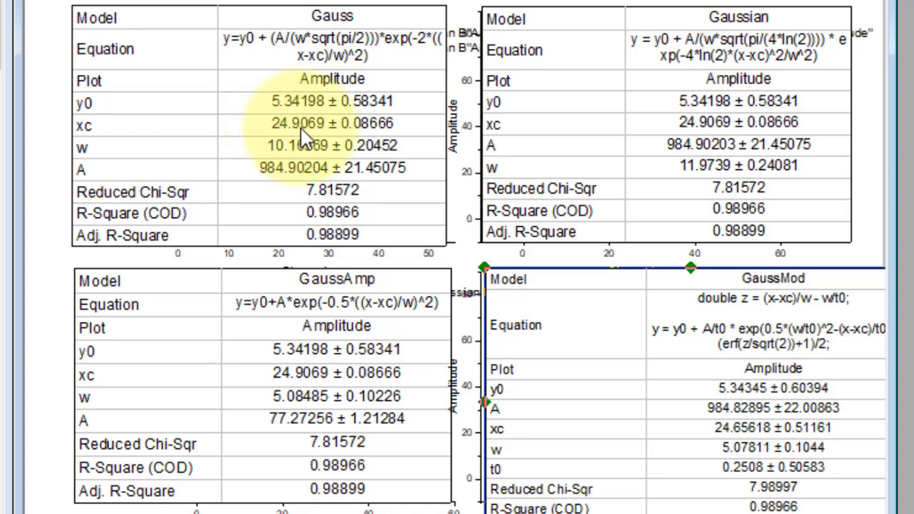
pyautogui.moveTo(314, 140)
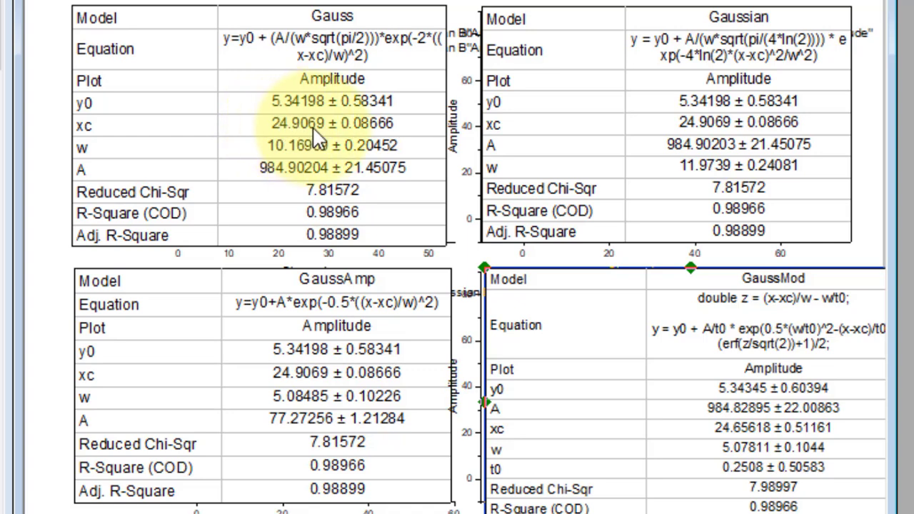
pyautogui.moveTo(673, 140)
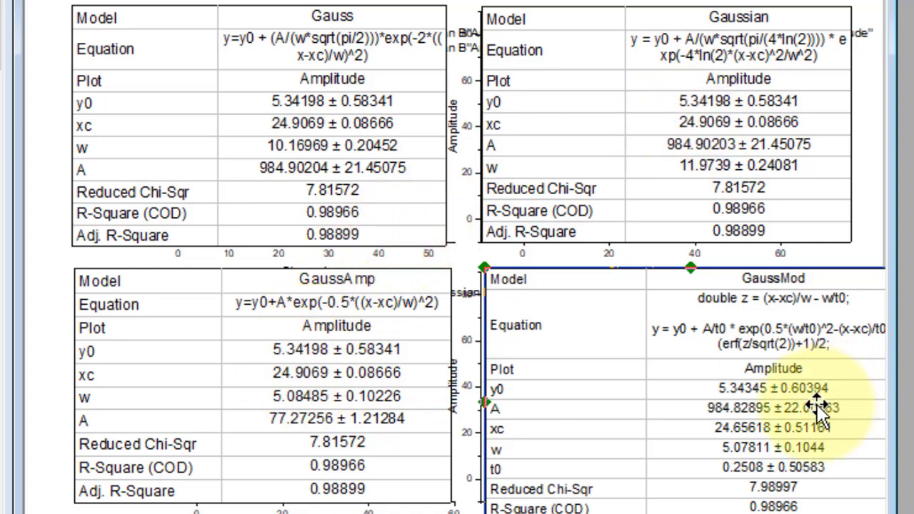
pyautogui.moveTo(746, 436)
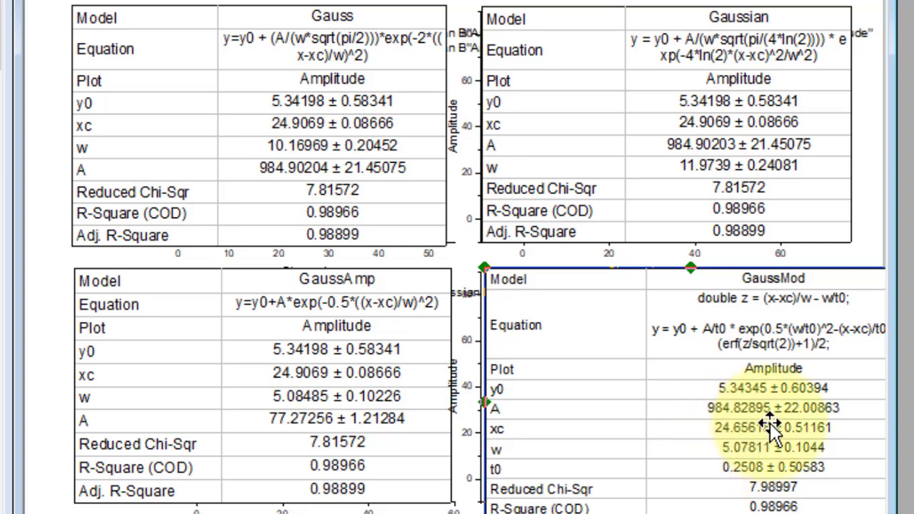
pyautogui.moveTo(260, 209)
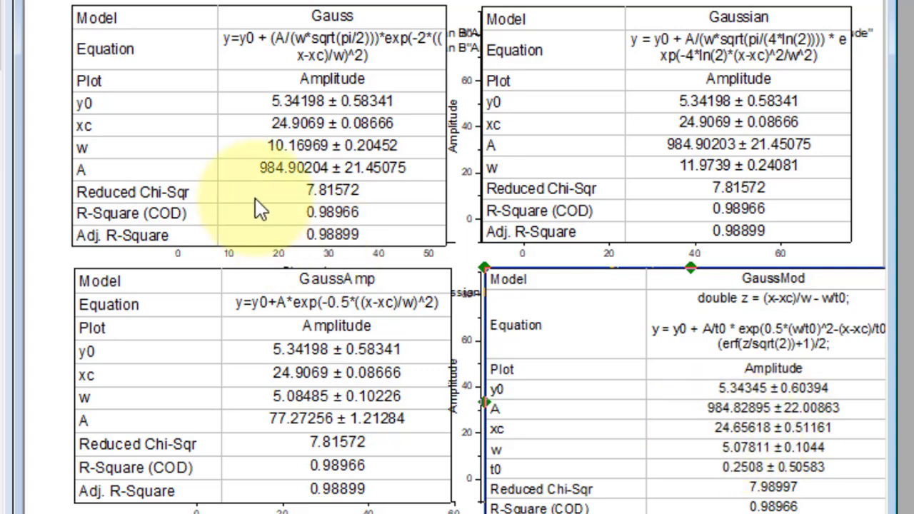
pyautogui.moveTo(129, 157)
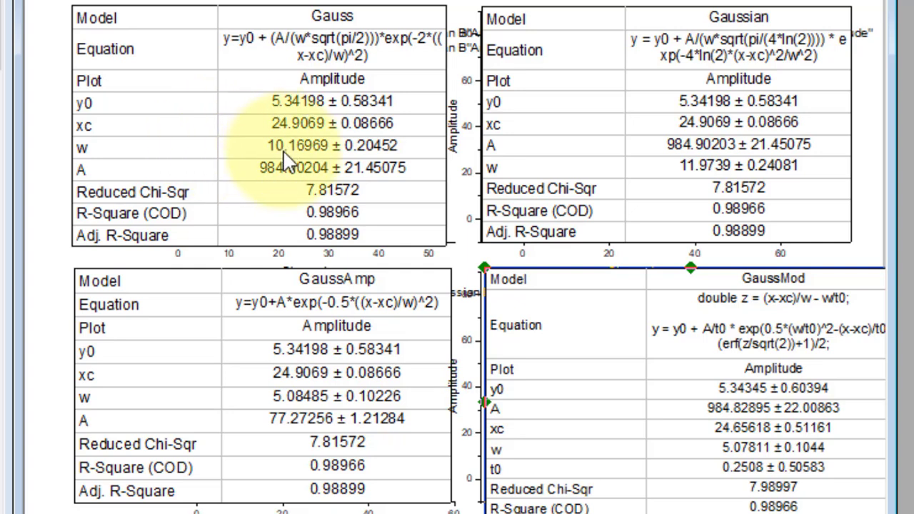
pyautogui.moveTo(285, 156)
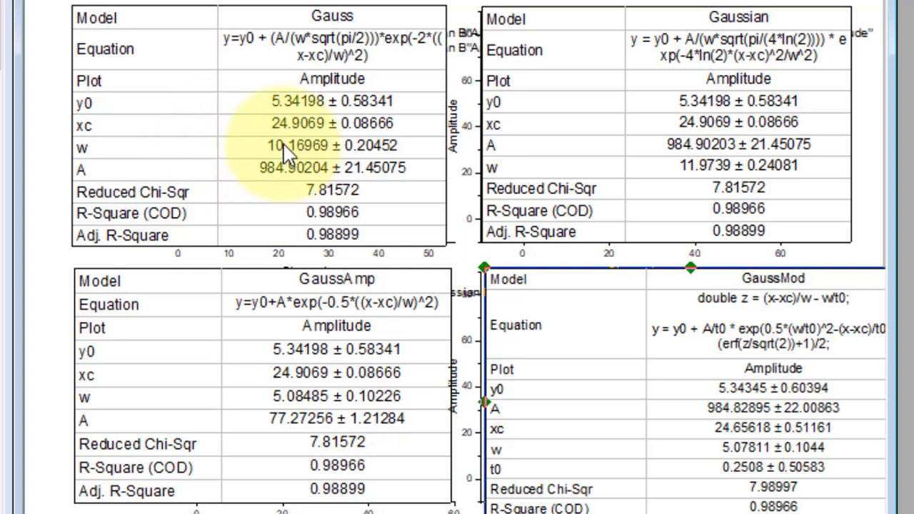
pyautogui.moveTo(555, 143)
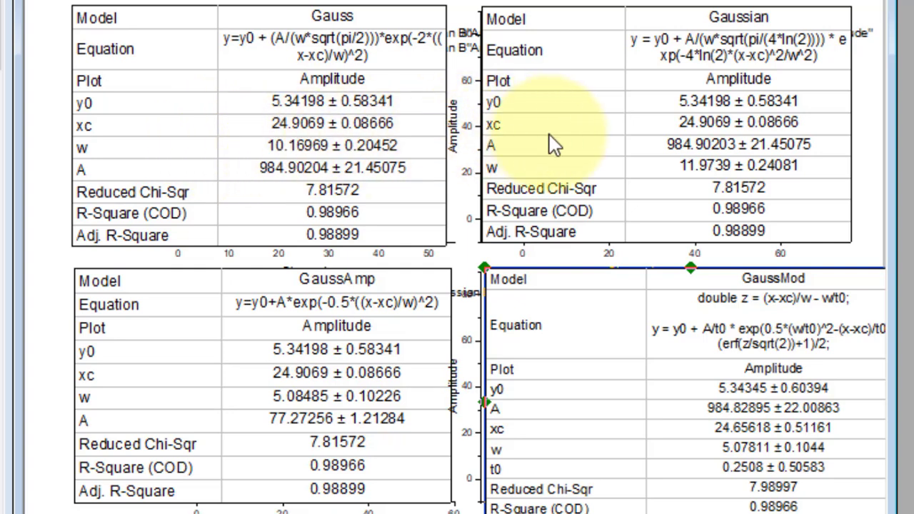
pyautogui.moveTo(671, 174)
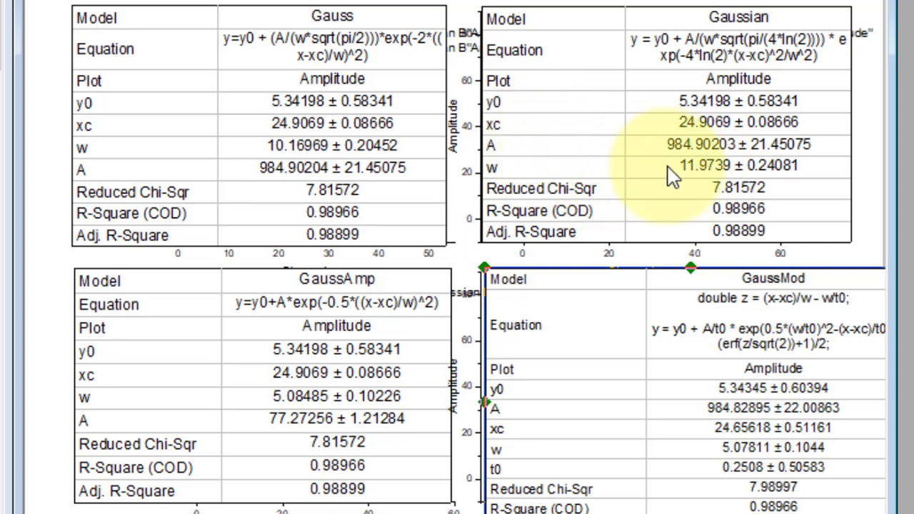
pyautogui.moveTo(714, 183)
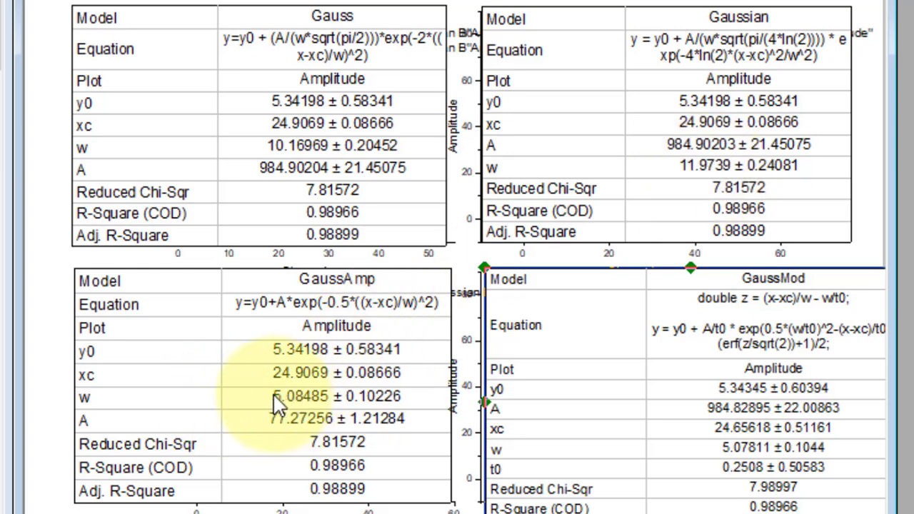
pyautogui.moveTo(425, 426)
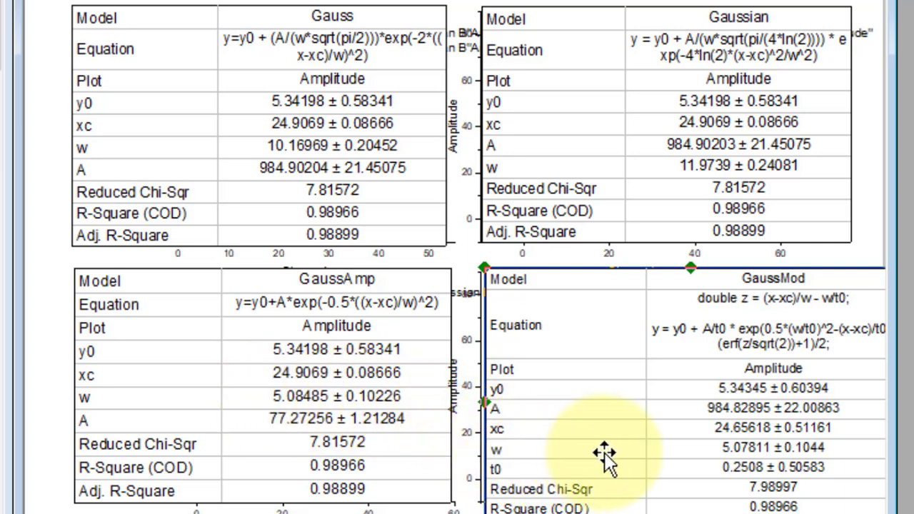
pyautogui.moveTo(743, 451)
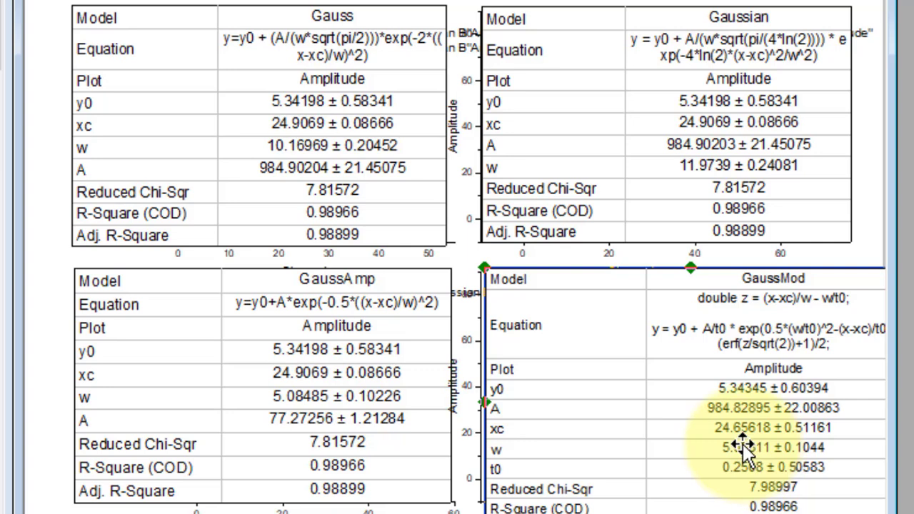
pyautogui.moveTo(711, 454)
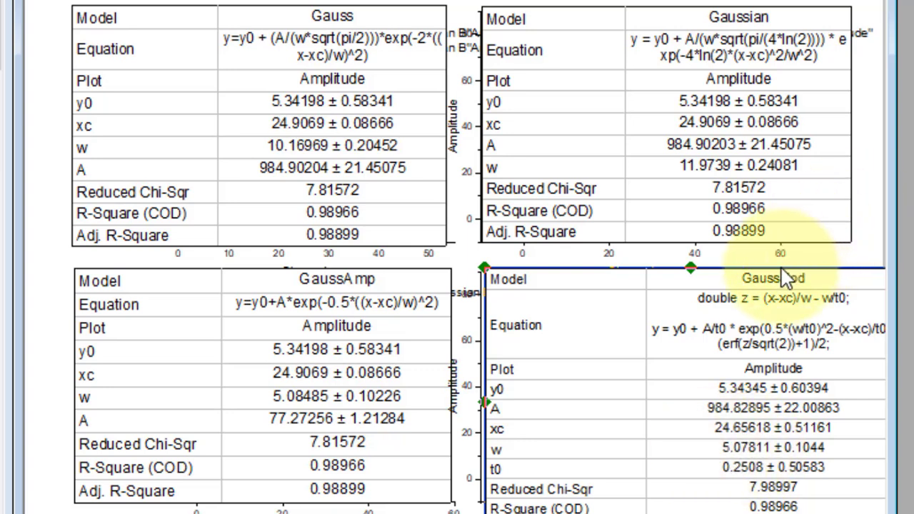
pyautogui.moveTo(574, 131)
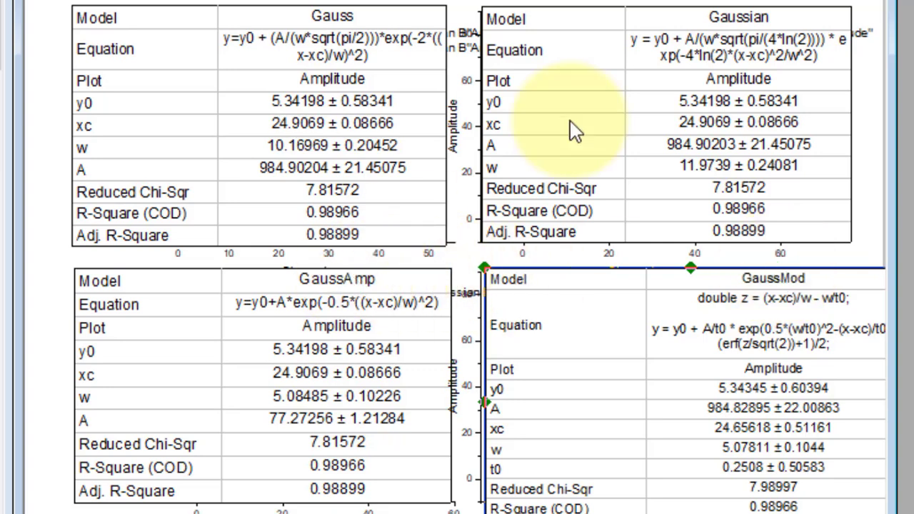
pyautogui.moveTo(625, 93)
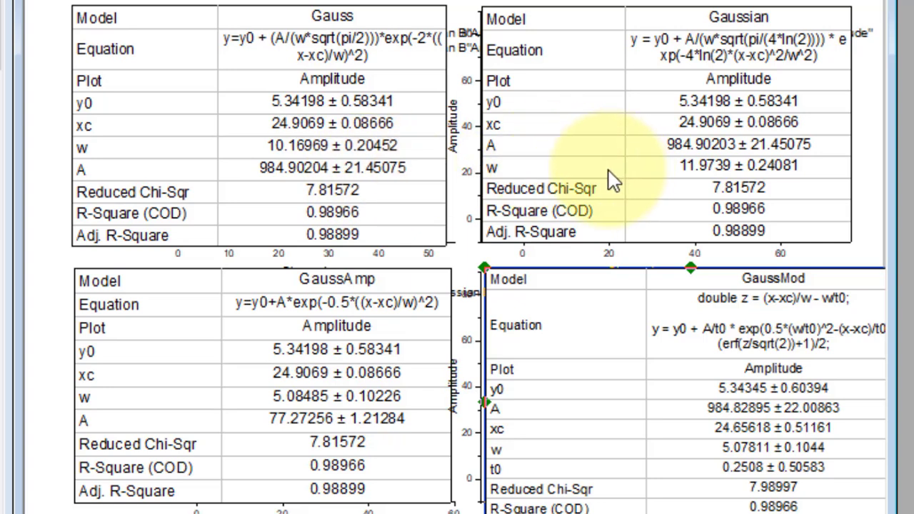
pyautogui.moveTo(202, 207)
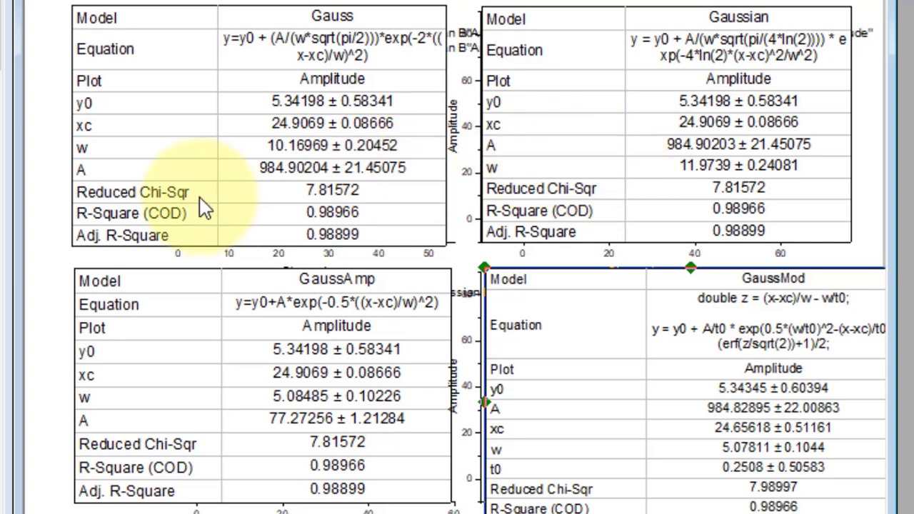
pyautogui.moveTo(316, 250)
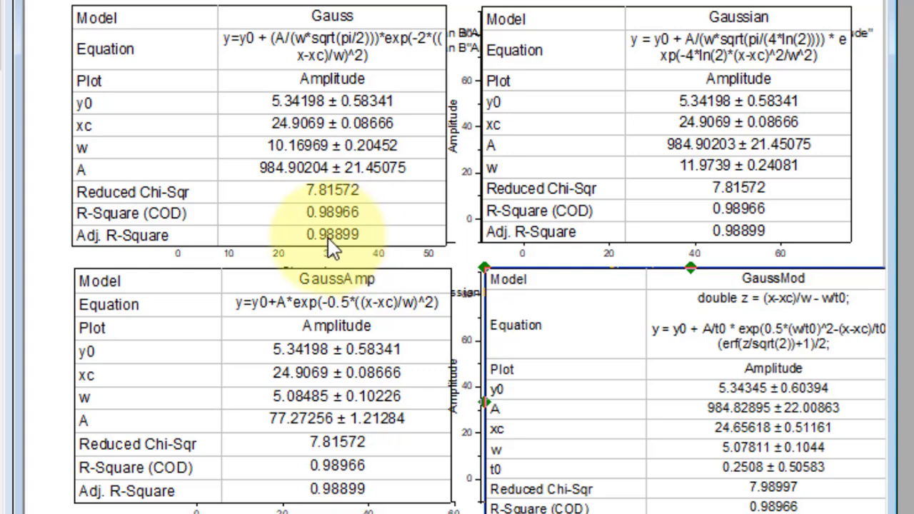
pyautogui.moveTo(740, 243)
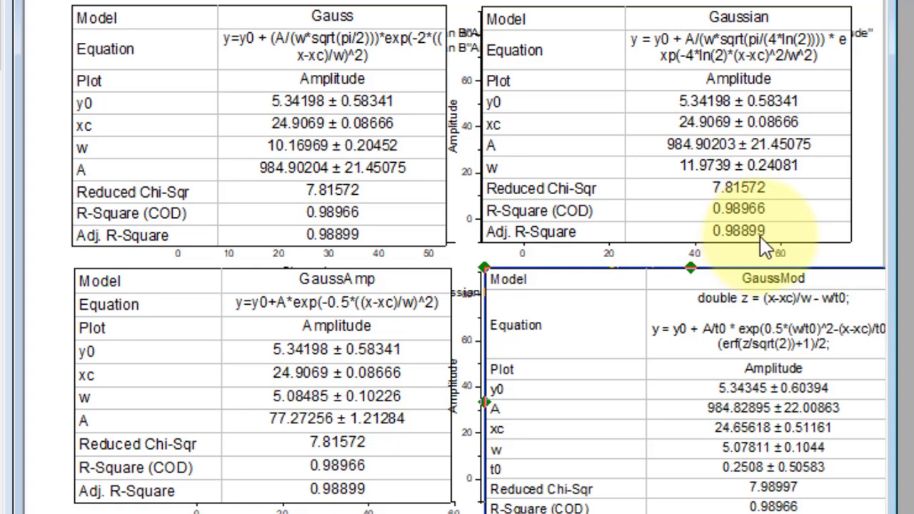
pyautogui.moveTo(716, 245)
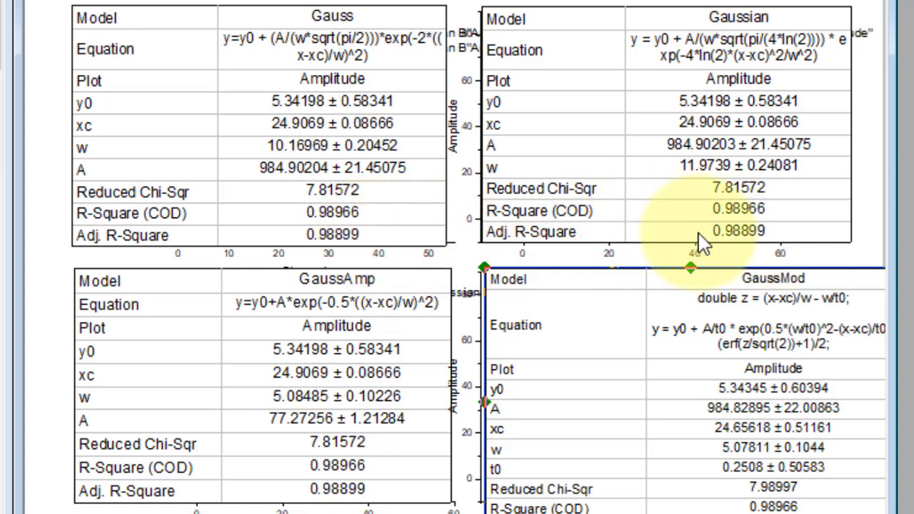
pyautogui.moveTo(657, 240)
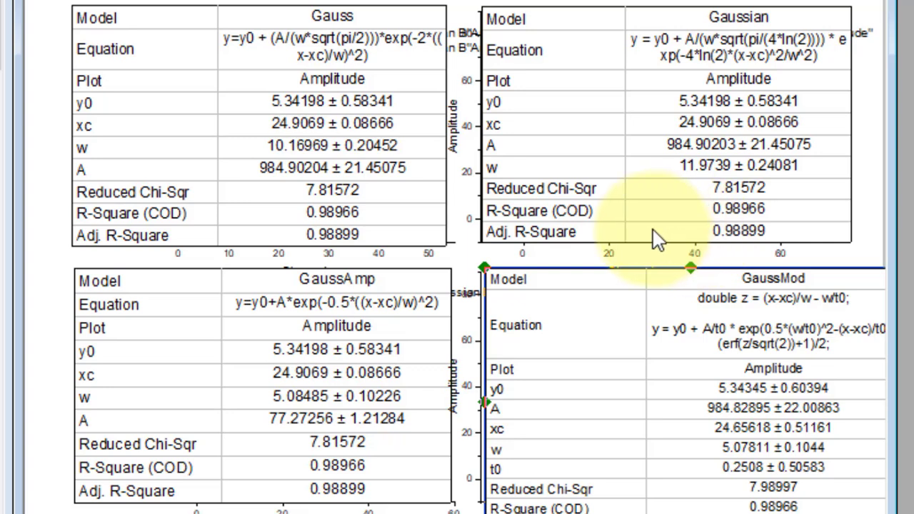
pyautogui.moveTo(300, 488)
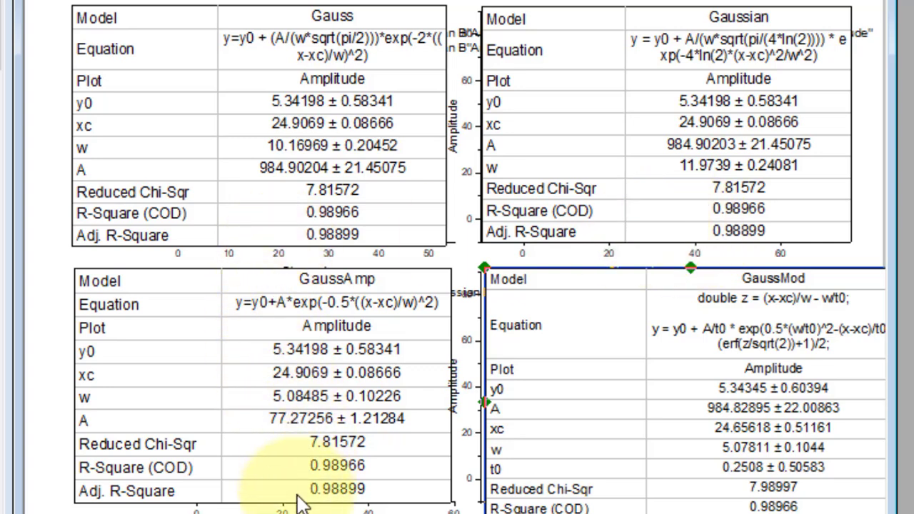
pyautogui.moveTo(340, 503)
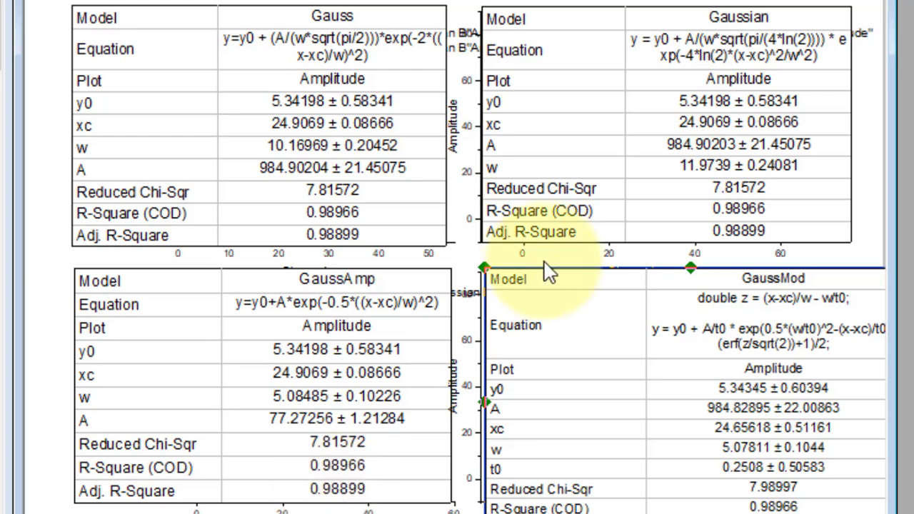
pyautogui.scroll(-3)
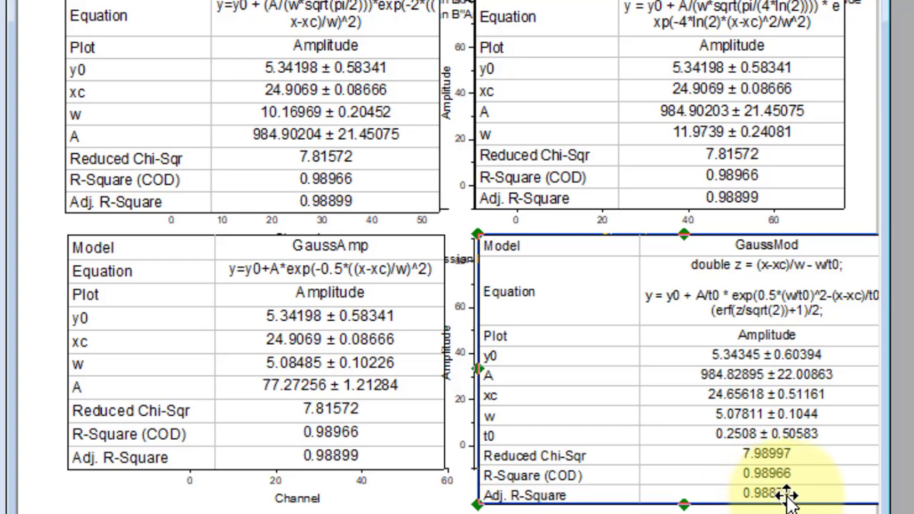
pyautogui.moveTo(700, 464)
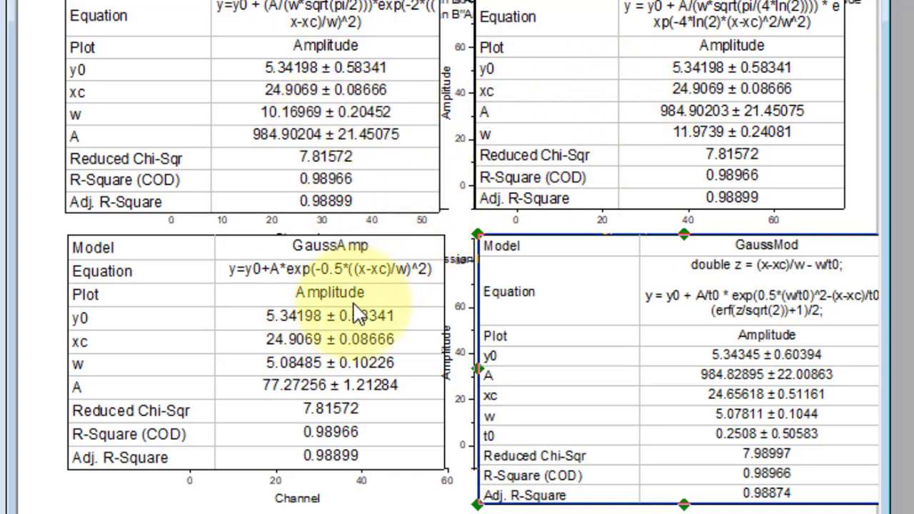
pyautogui.moveTo(821, 374)
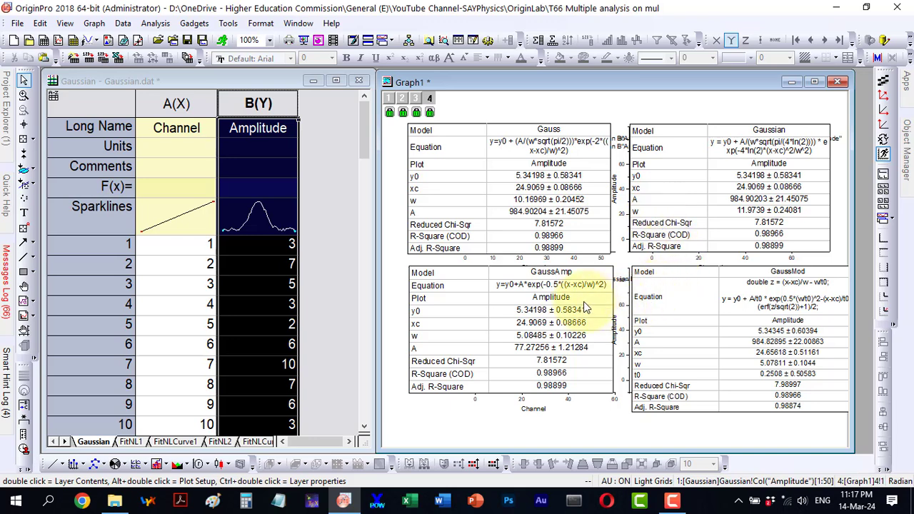
pyautogui.moveTo(597, 305)
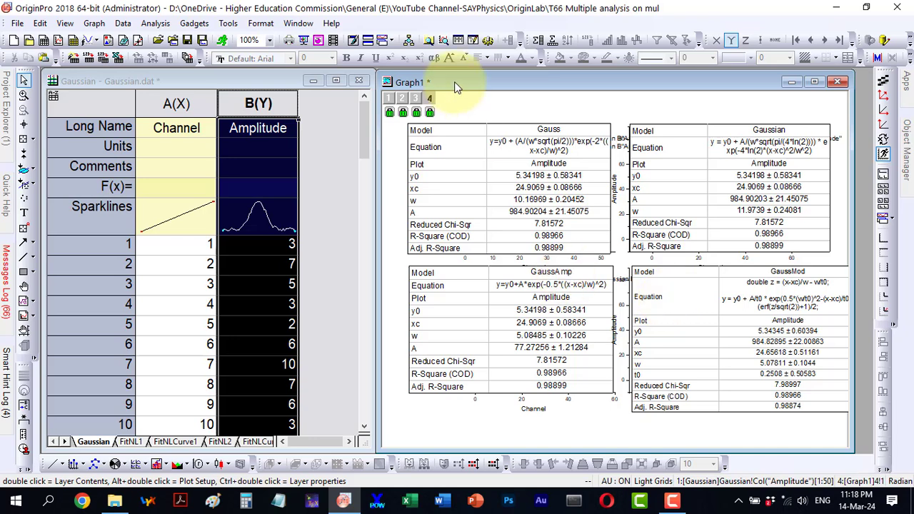
pyautogui.moveTo(425, 106)
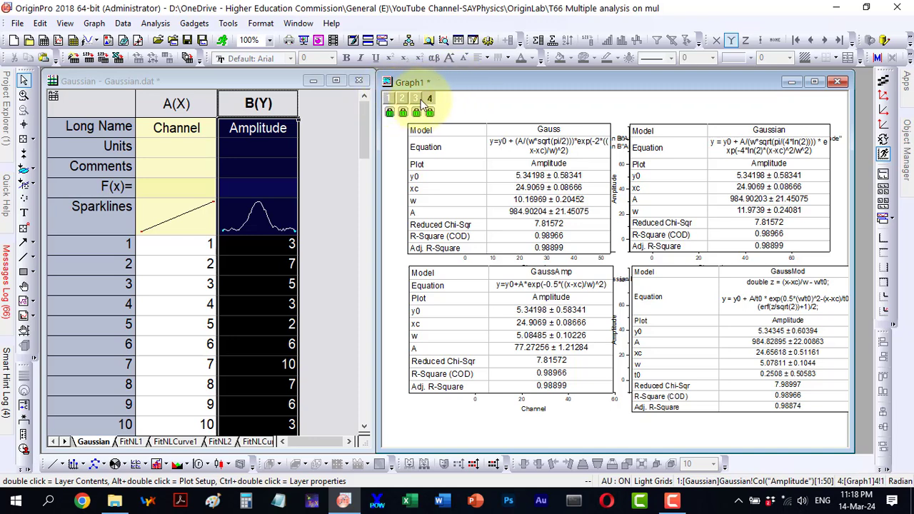
pyautogui.moveTo(440, 106)
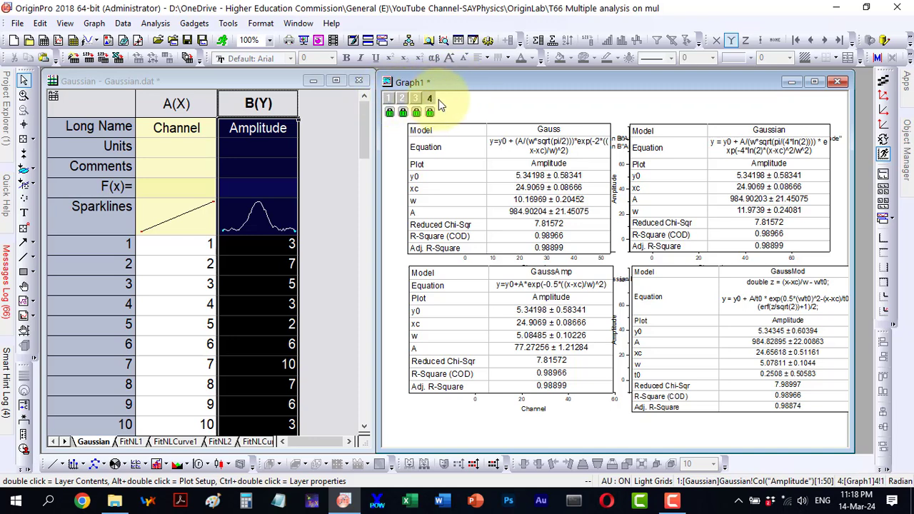